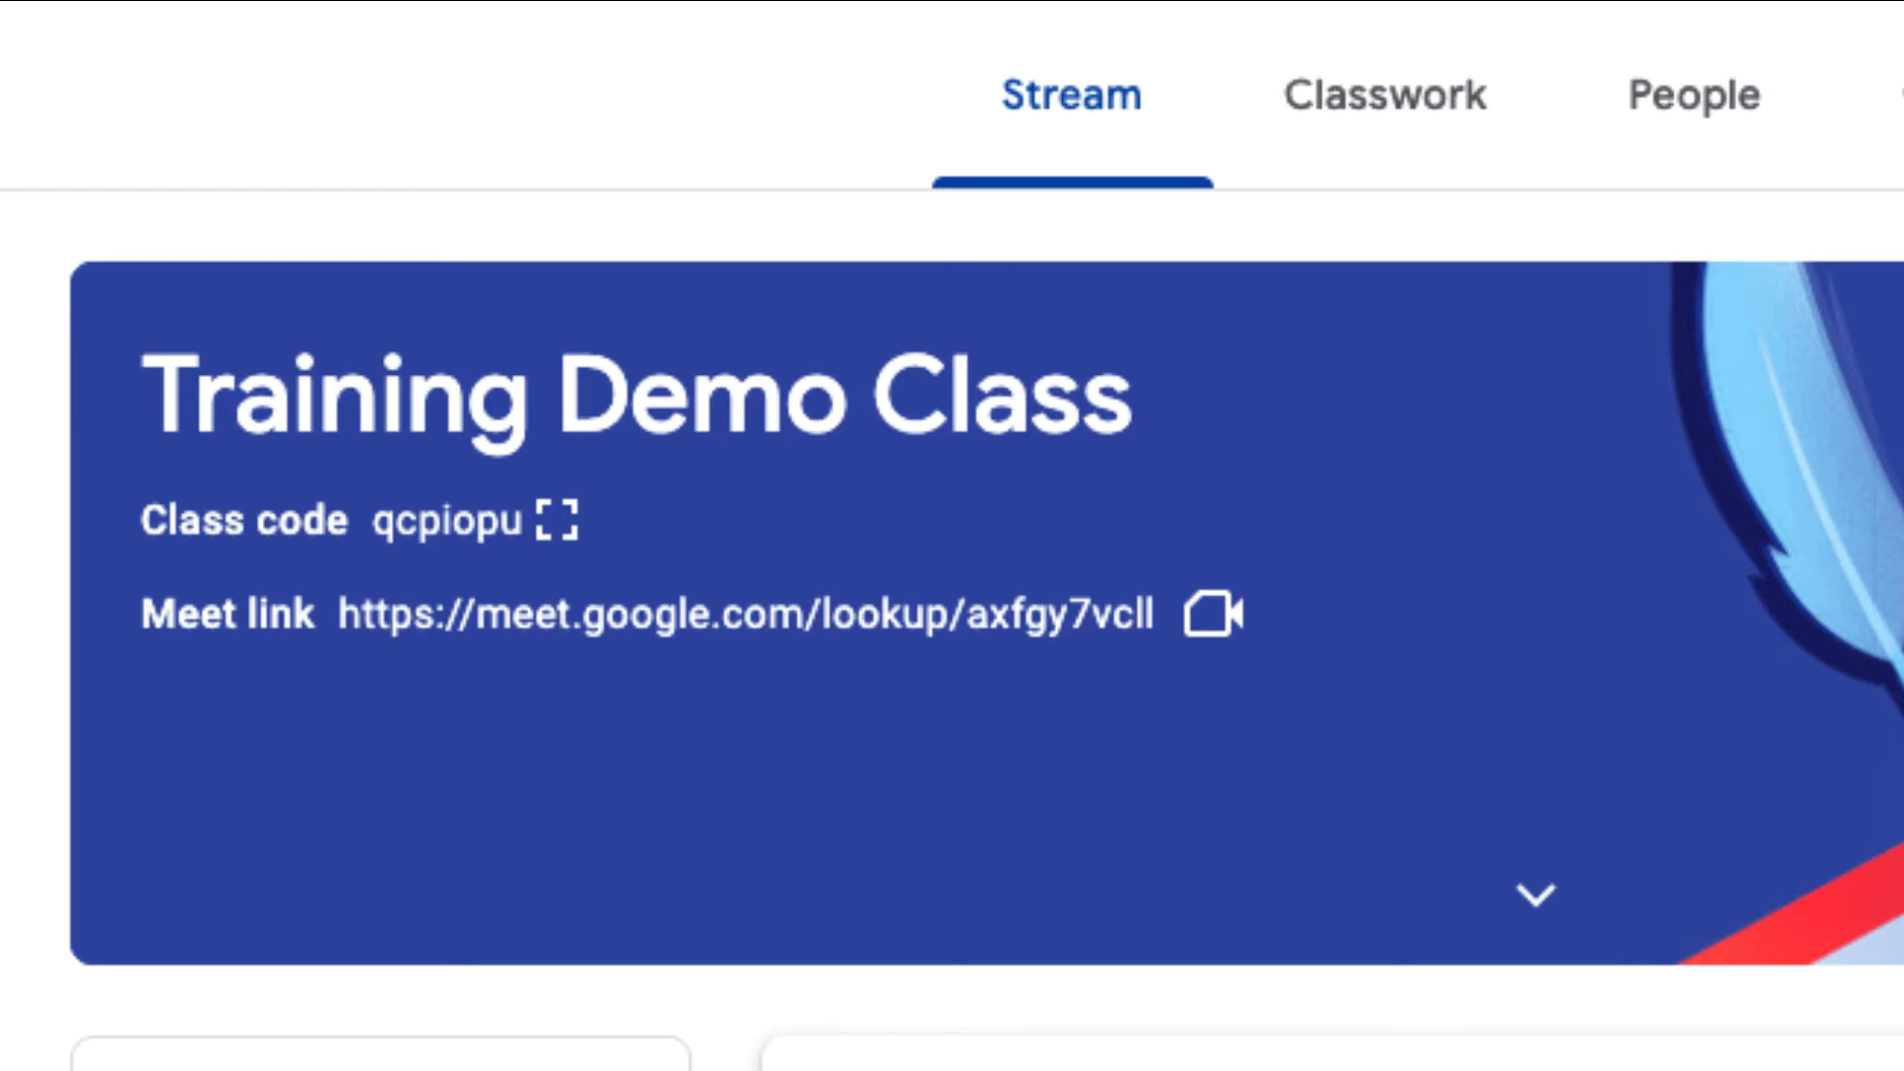
Join the Training Demo Class Meet call from the Classroom banner, alone with mic and camera off
left_click(1216, 621)
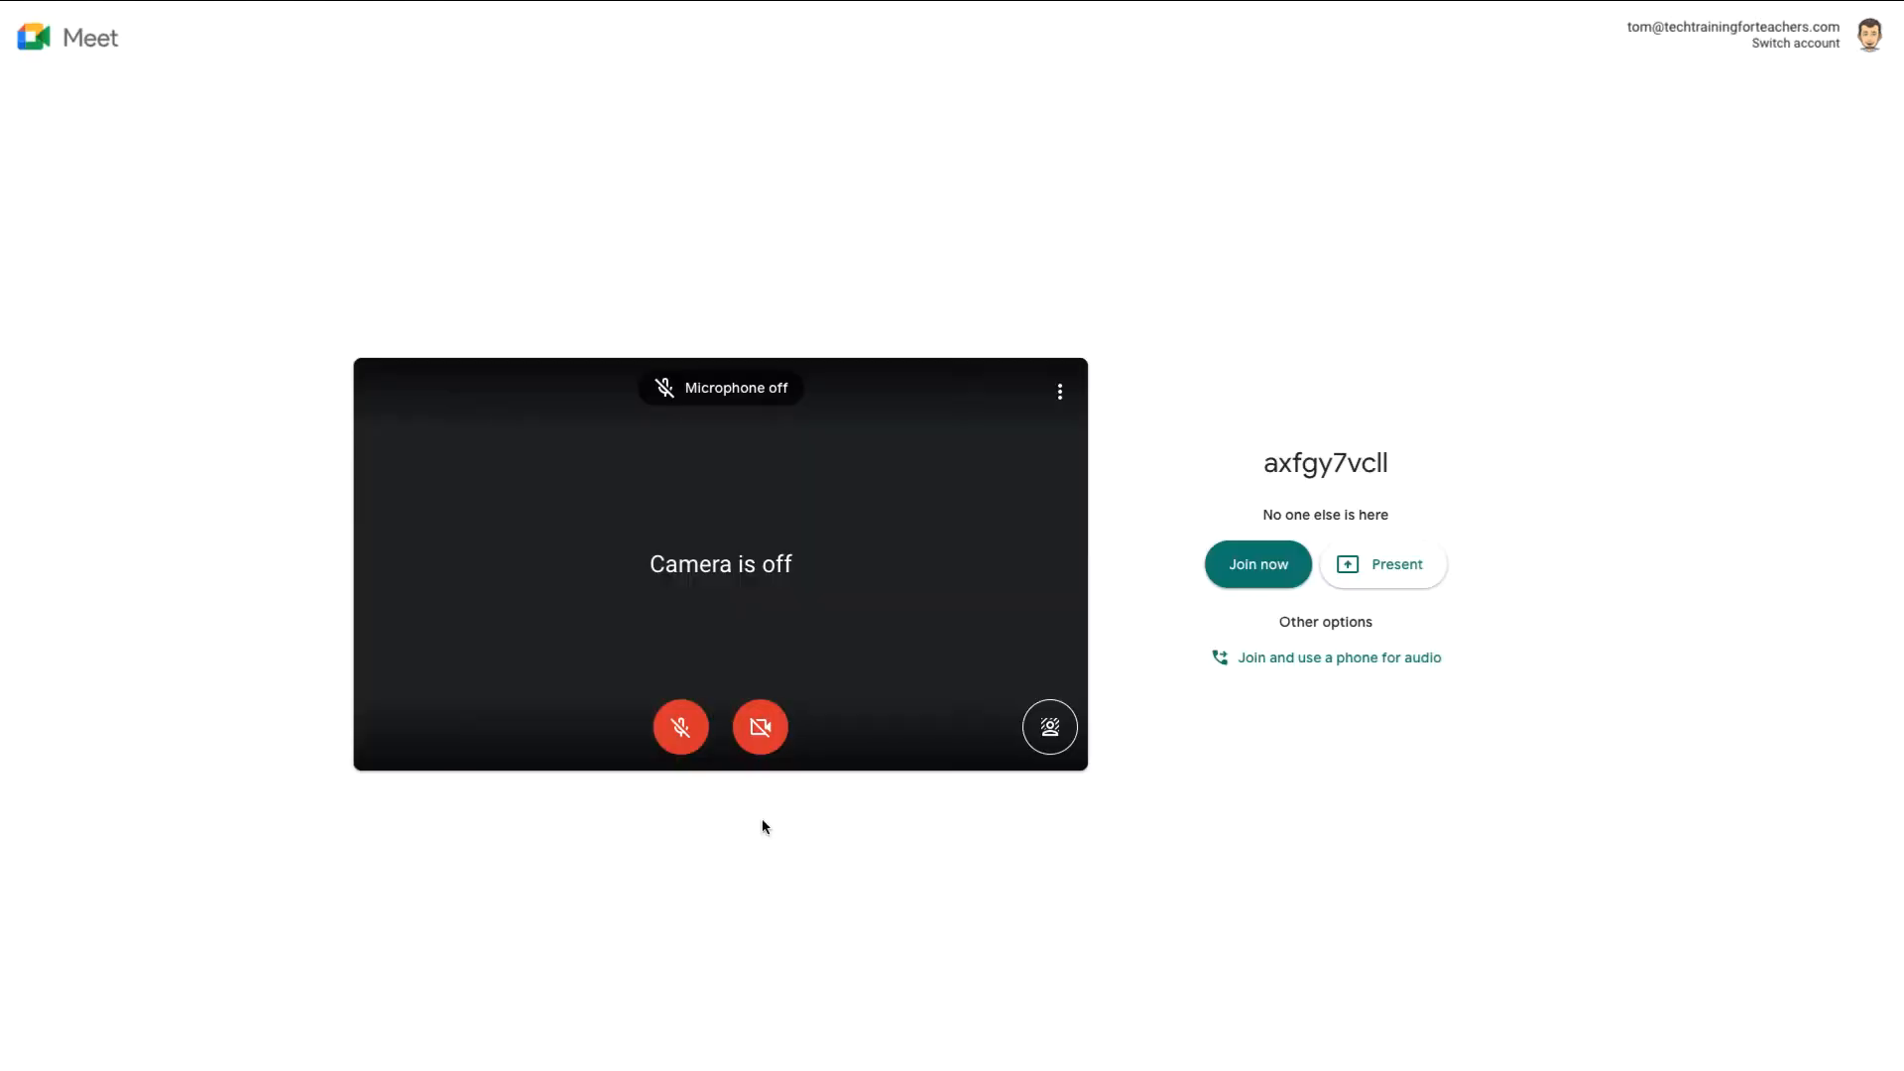
left_click(1258, 565)
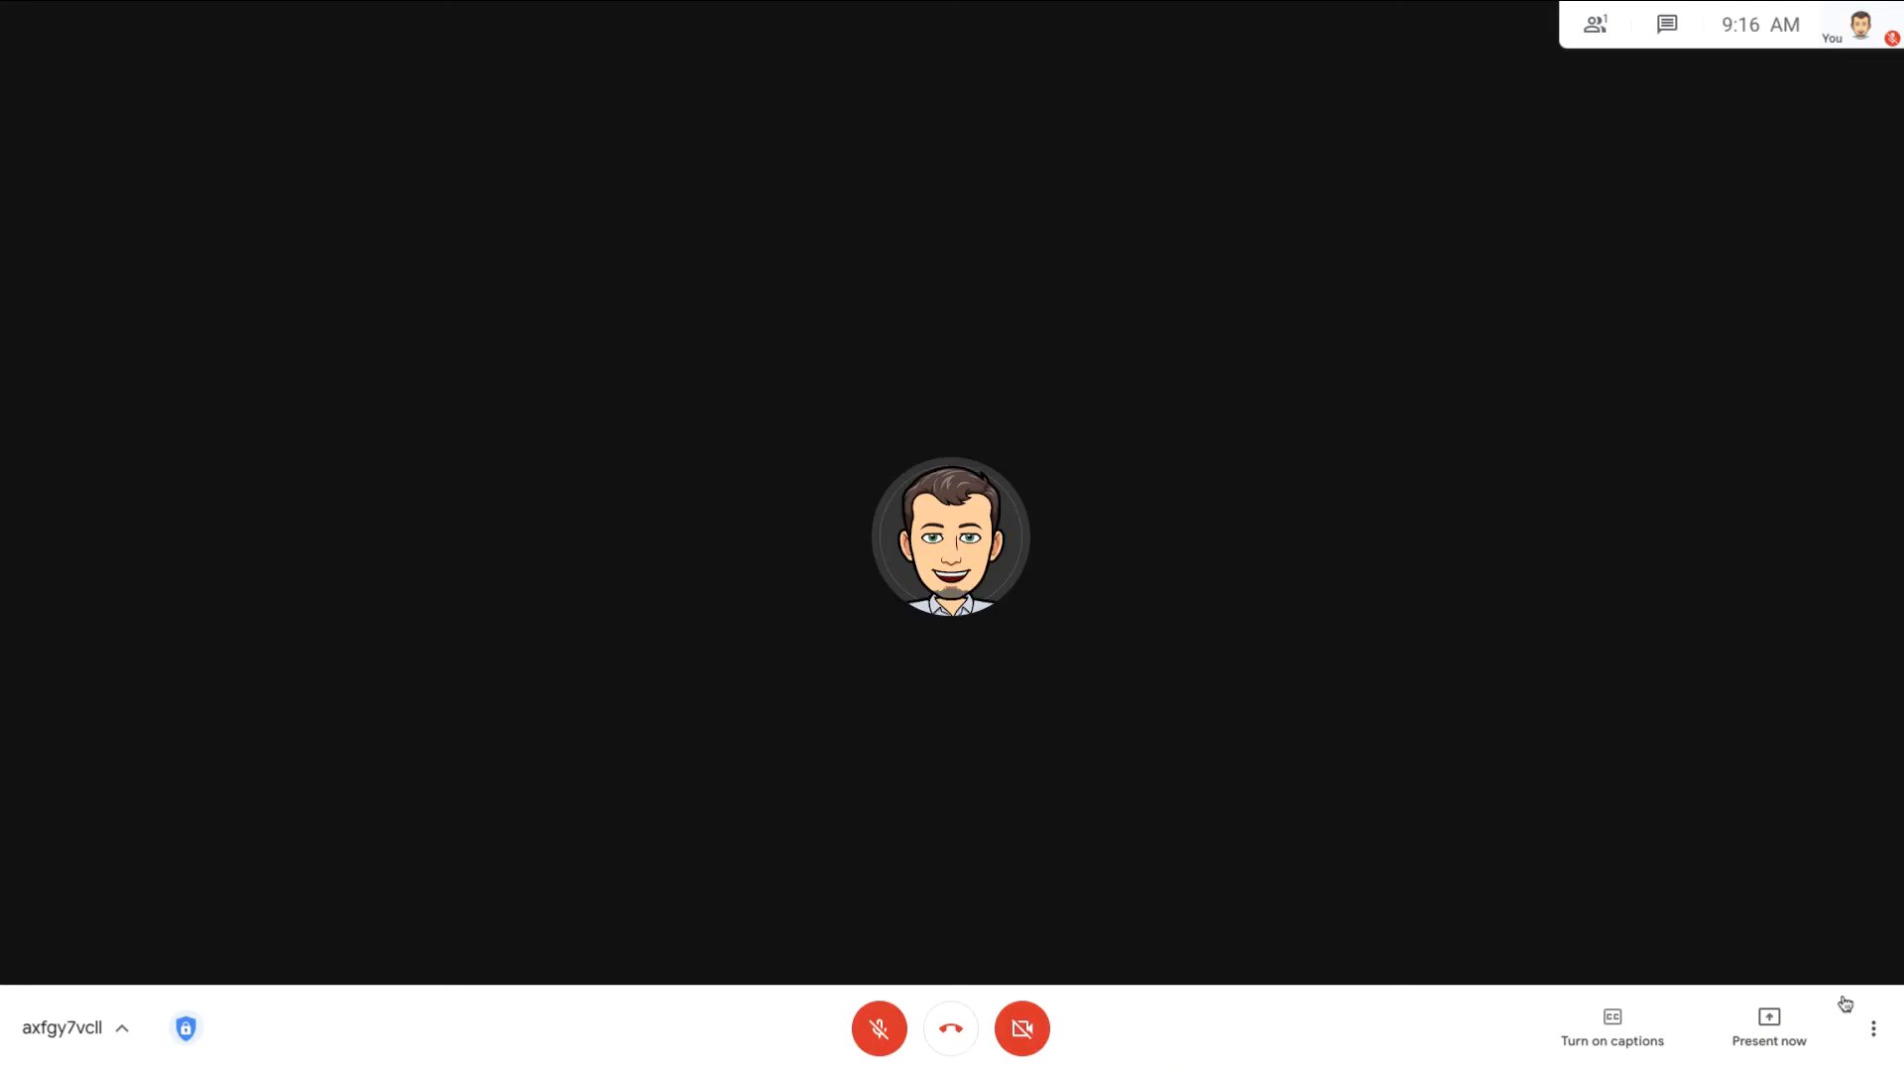
Start a new whiteboard from the call's more-options menu
left_click(1874, 1029)
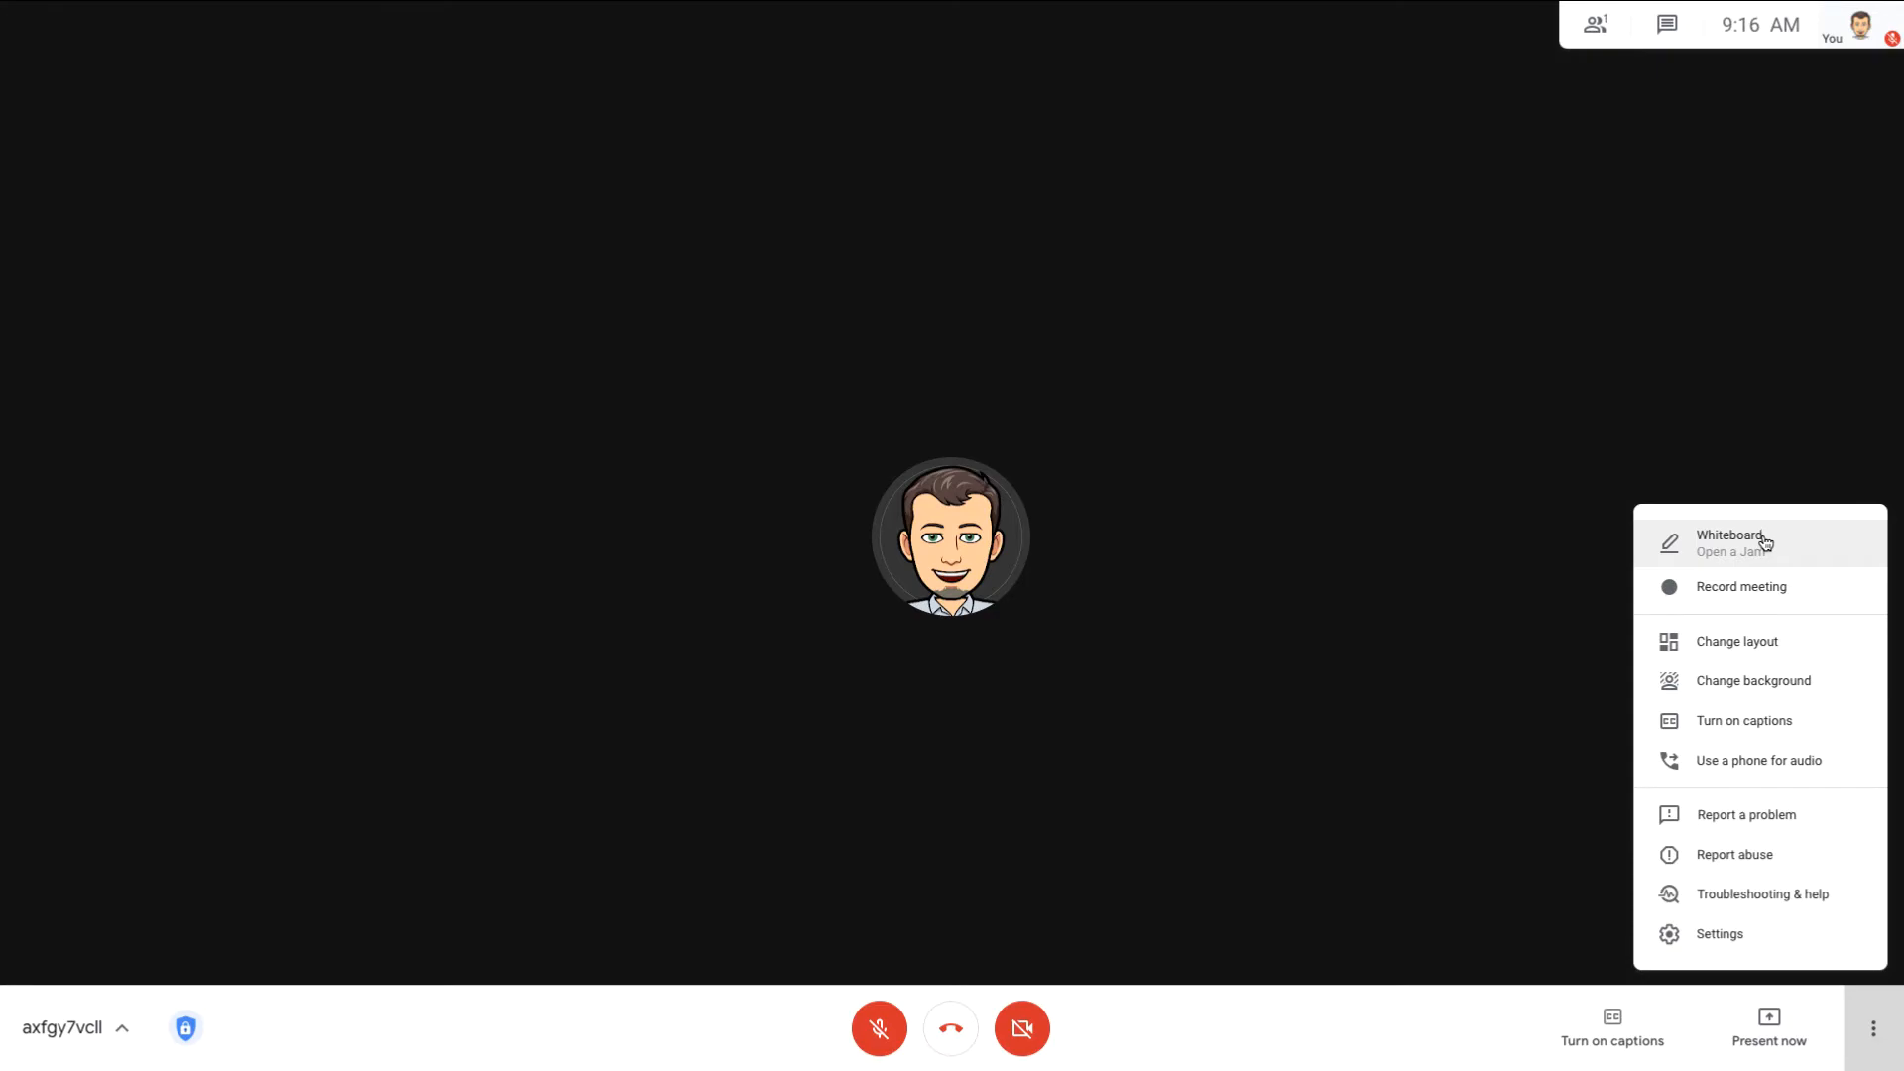
left_click(1727, 543)
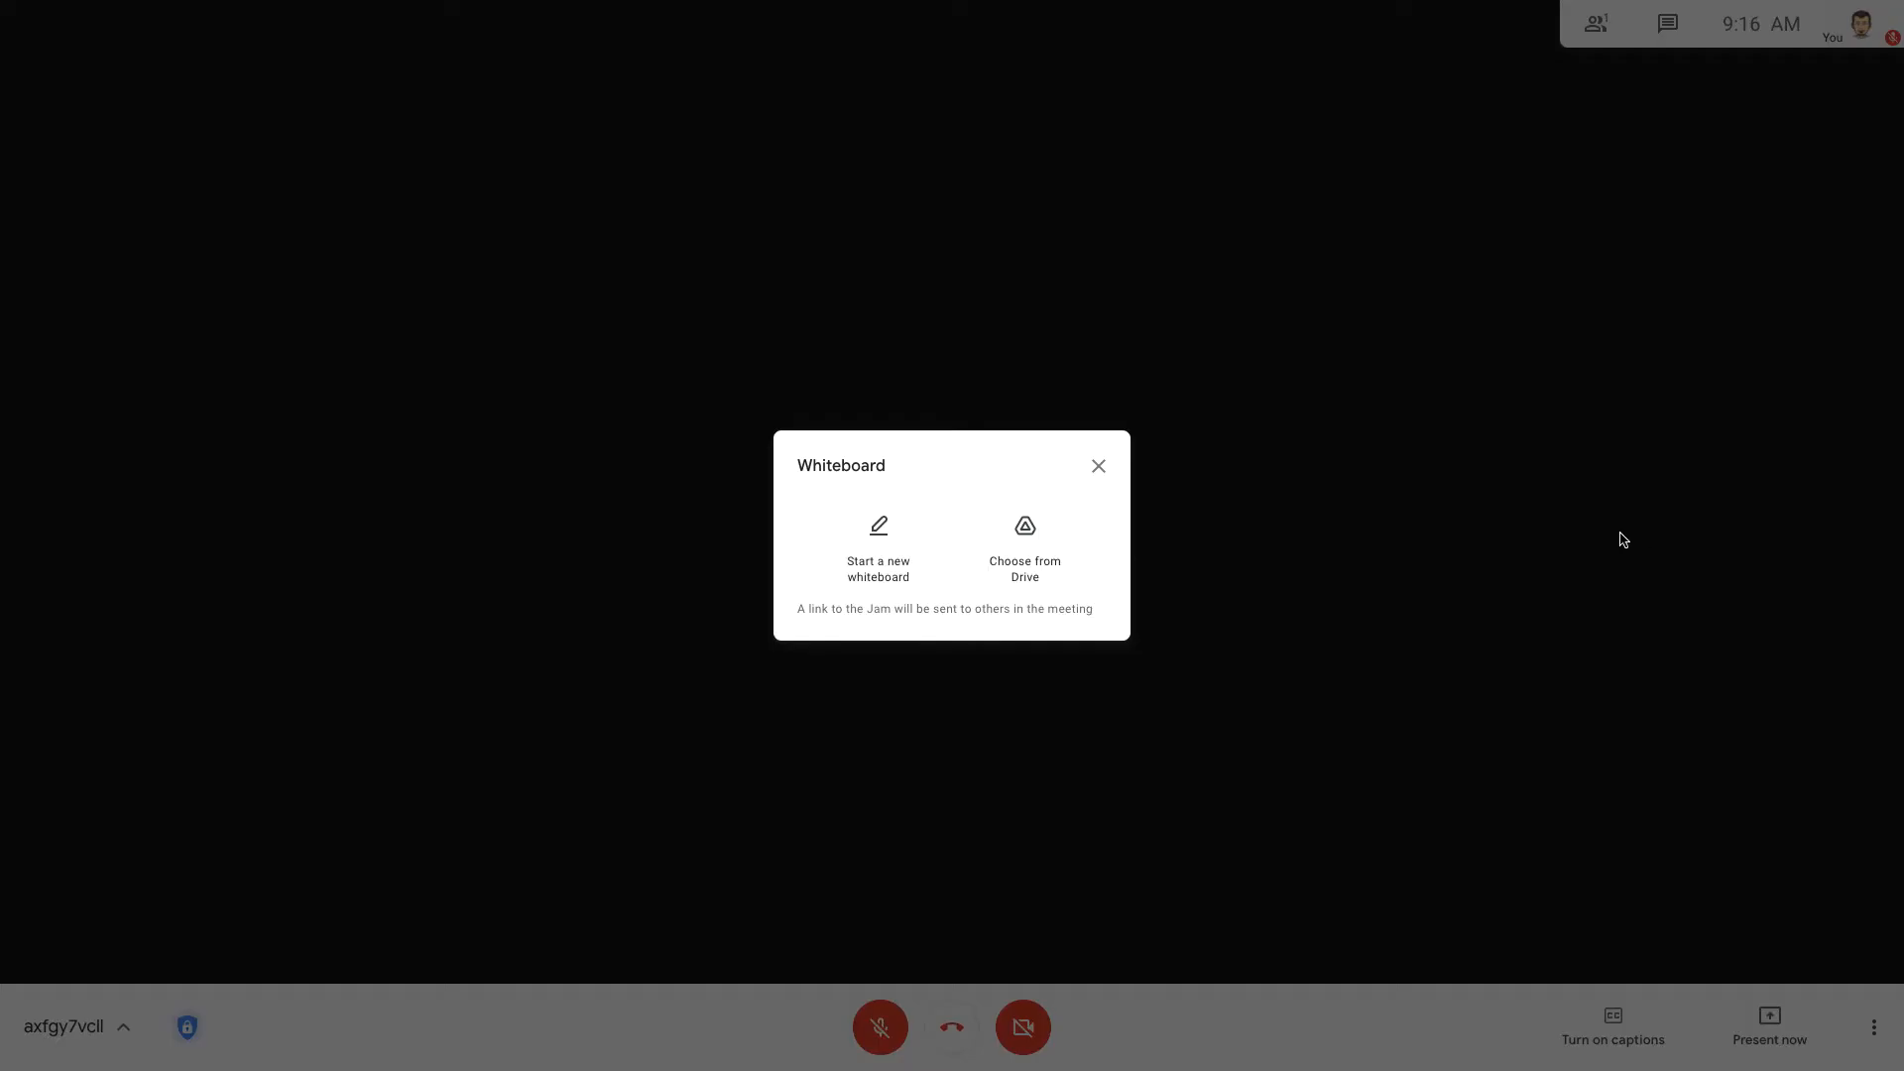
mouse_move(876, 547)
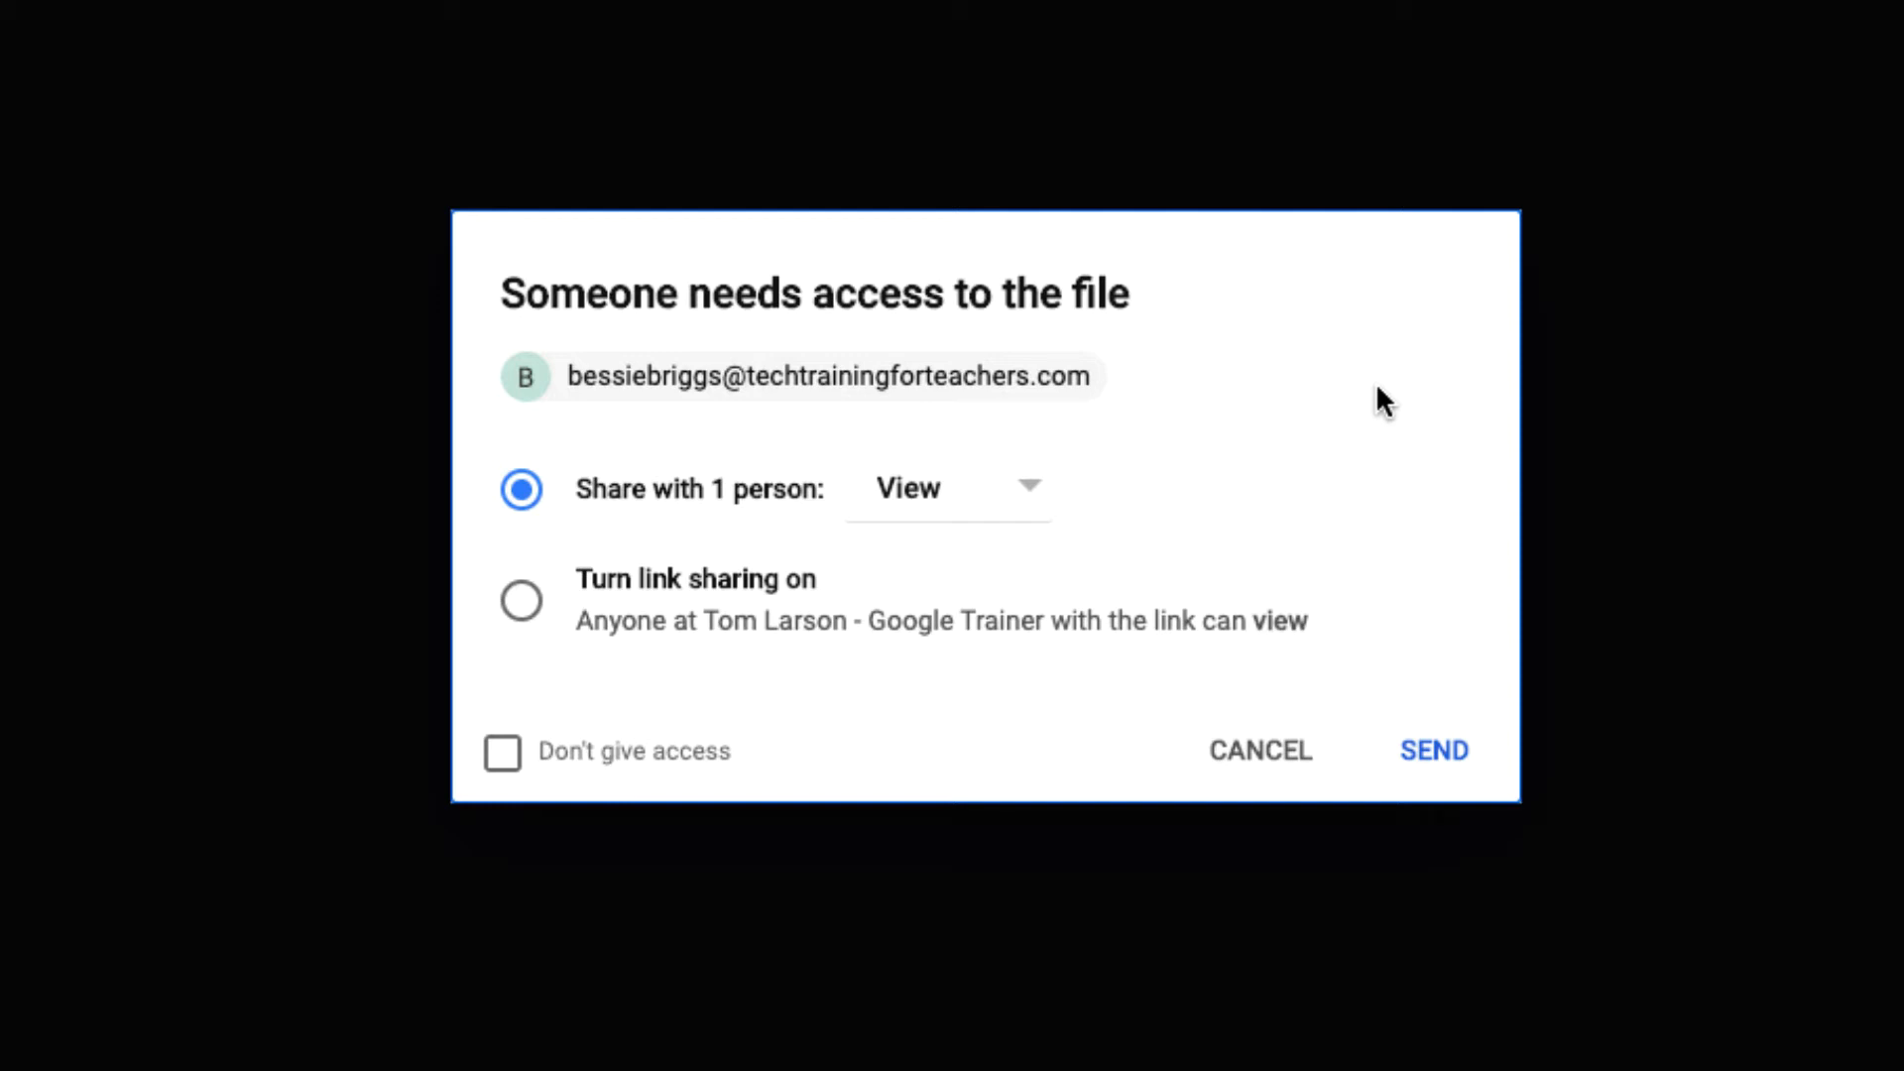
Change the requester's access on the Jam from View to Edit before sending
left_click(948, 488)
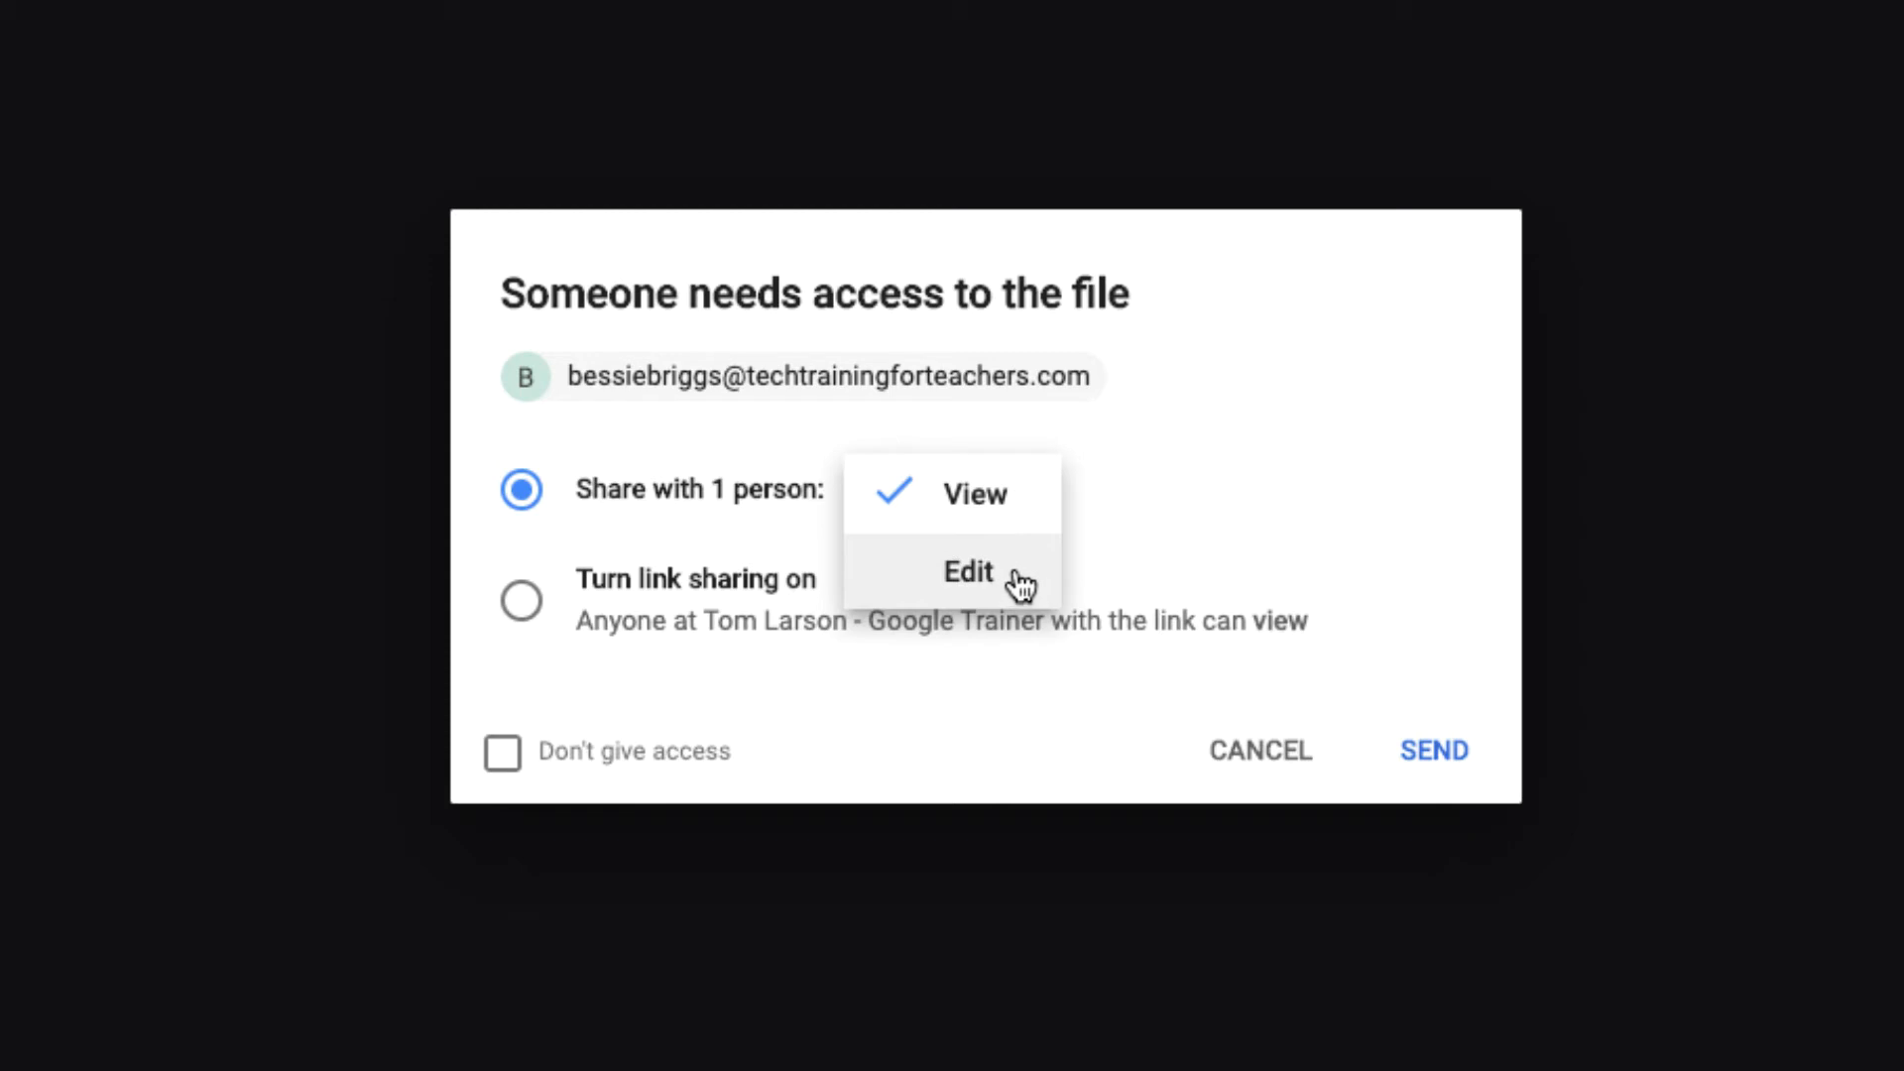
left_click(968, 571)
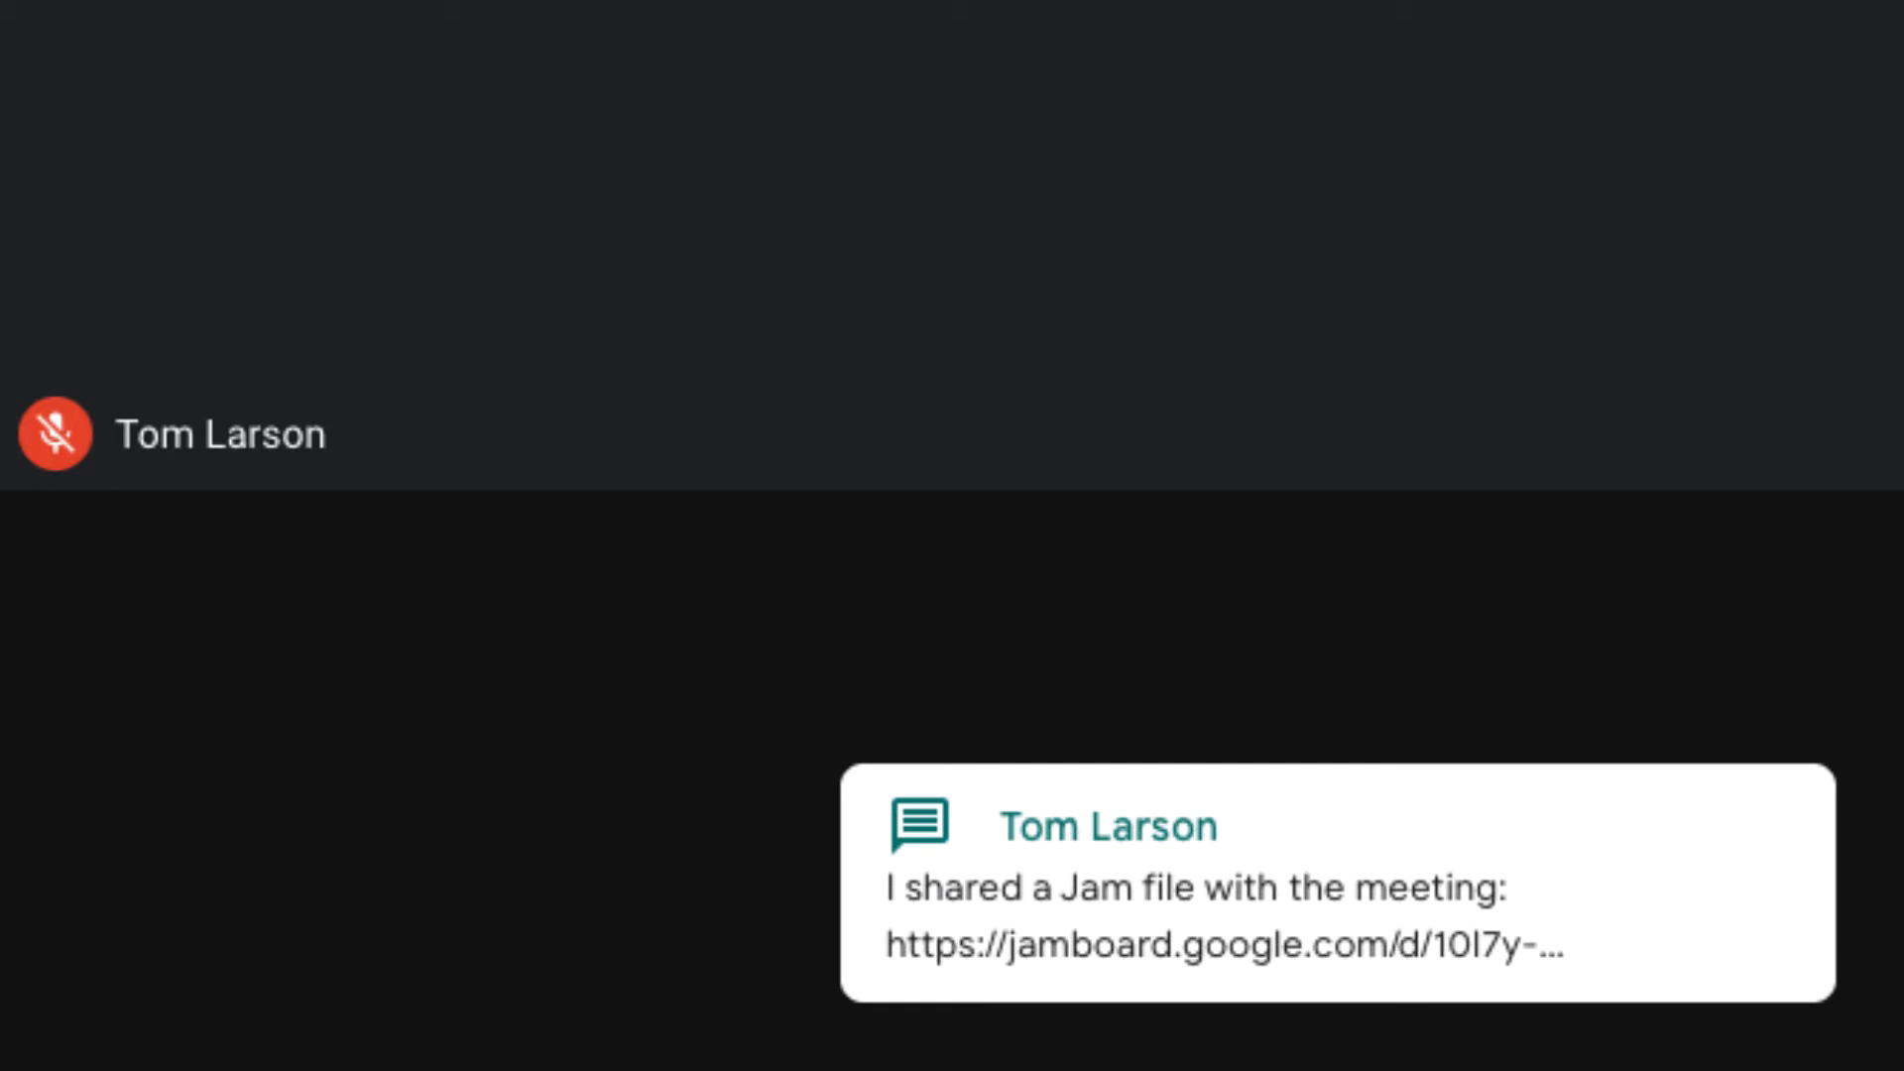
left_click(1226, 914)
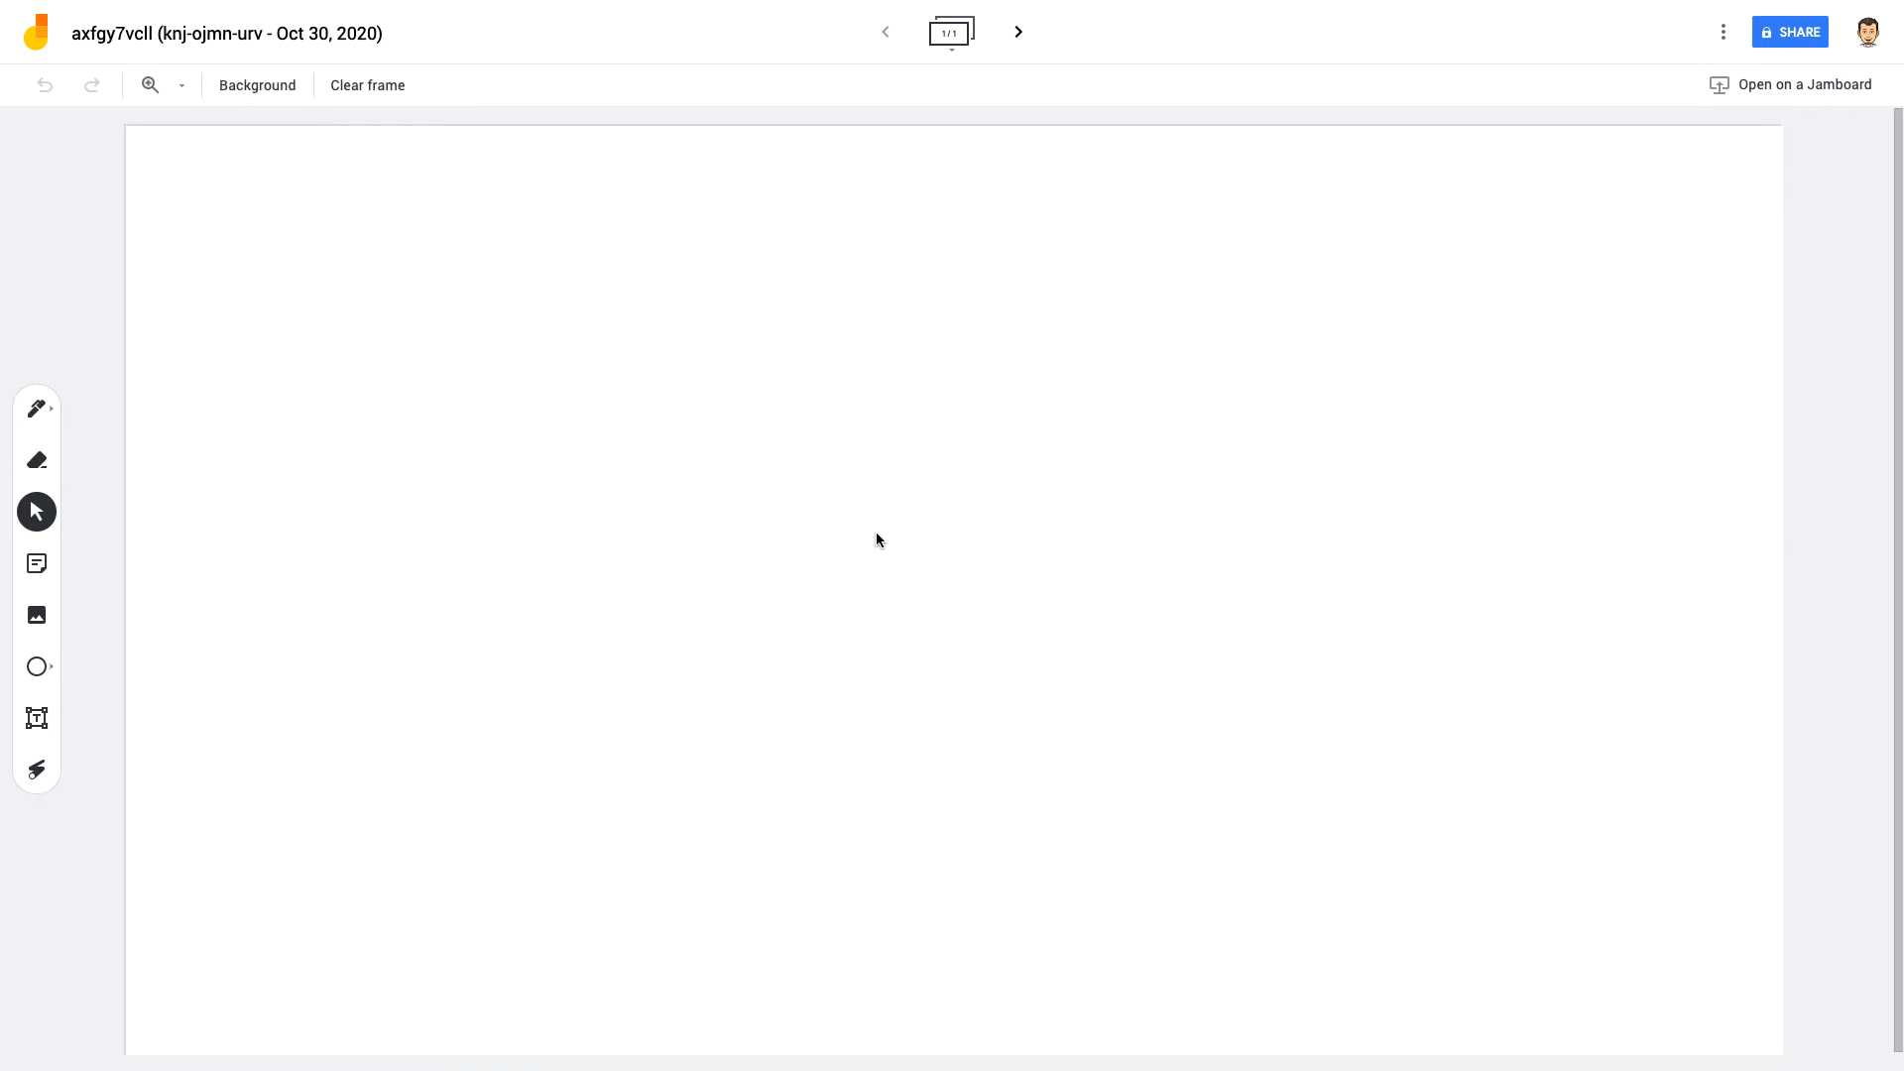
left_click(353, 24)
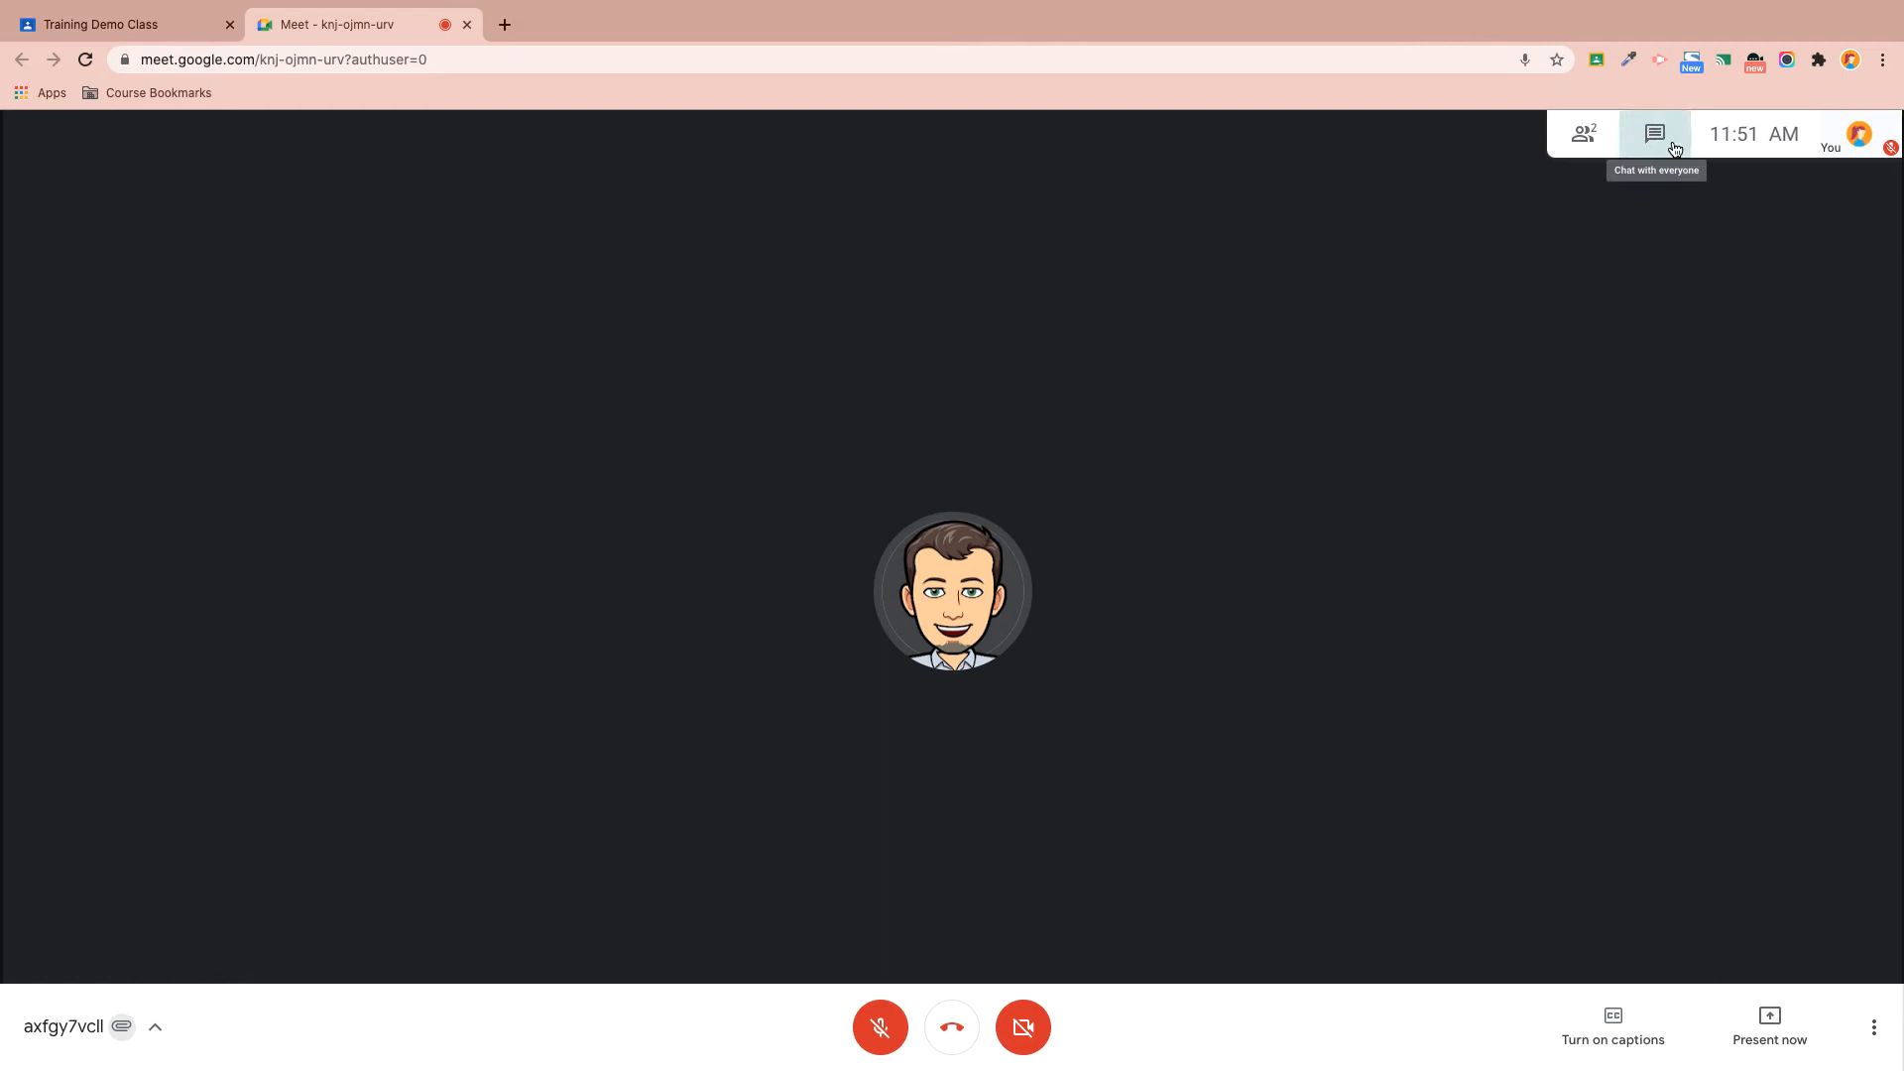
left_click(1654, 133)
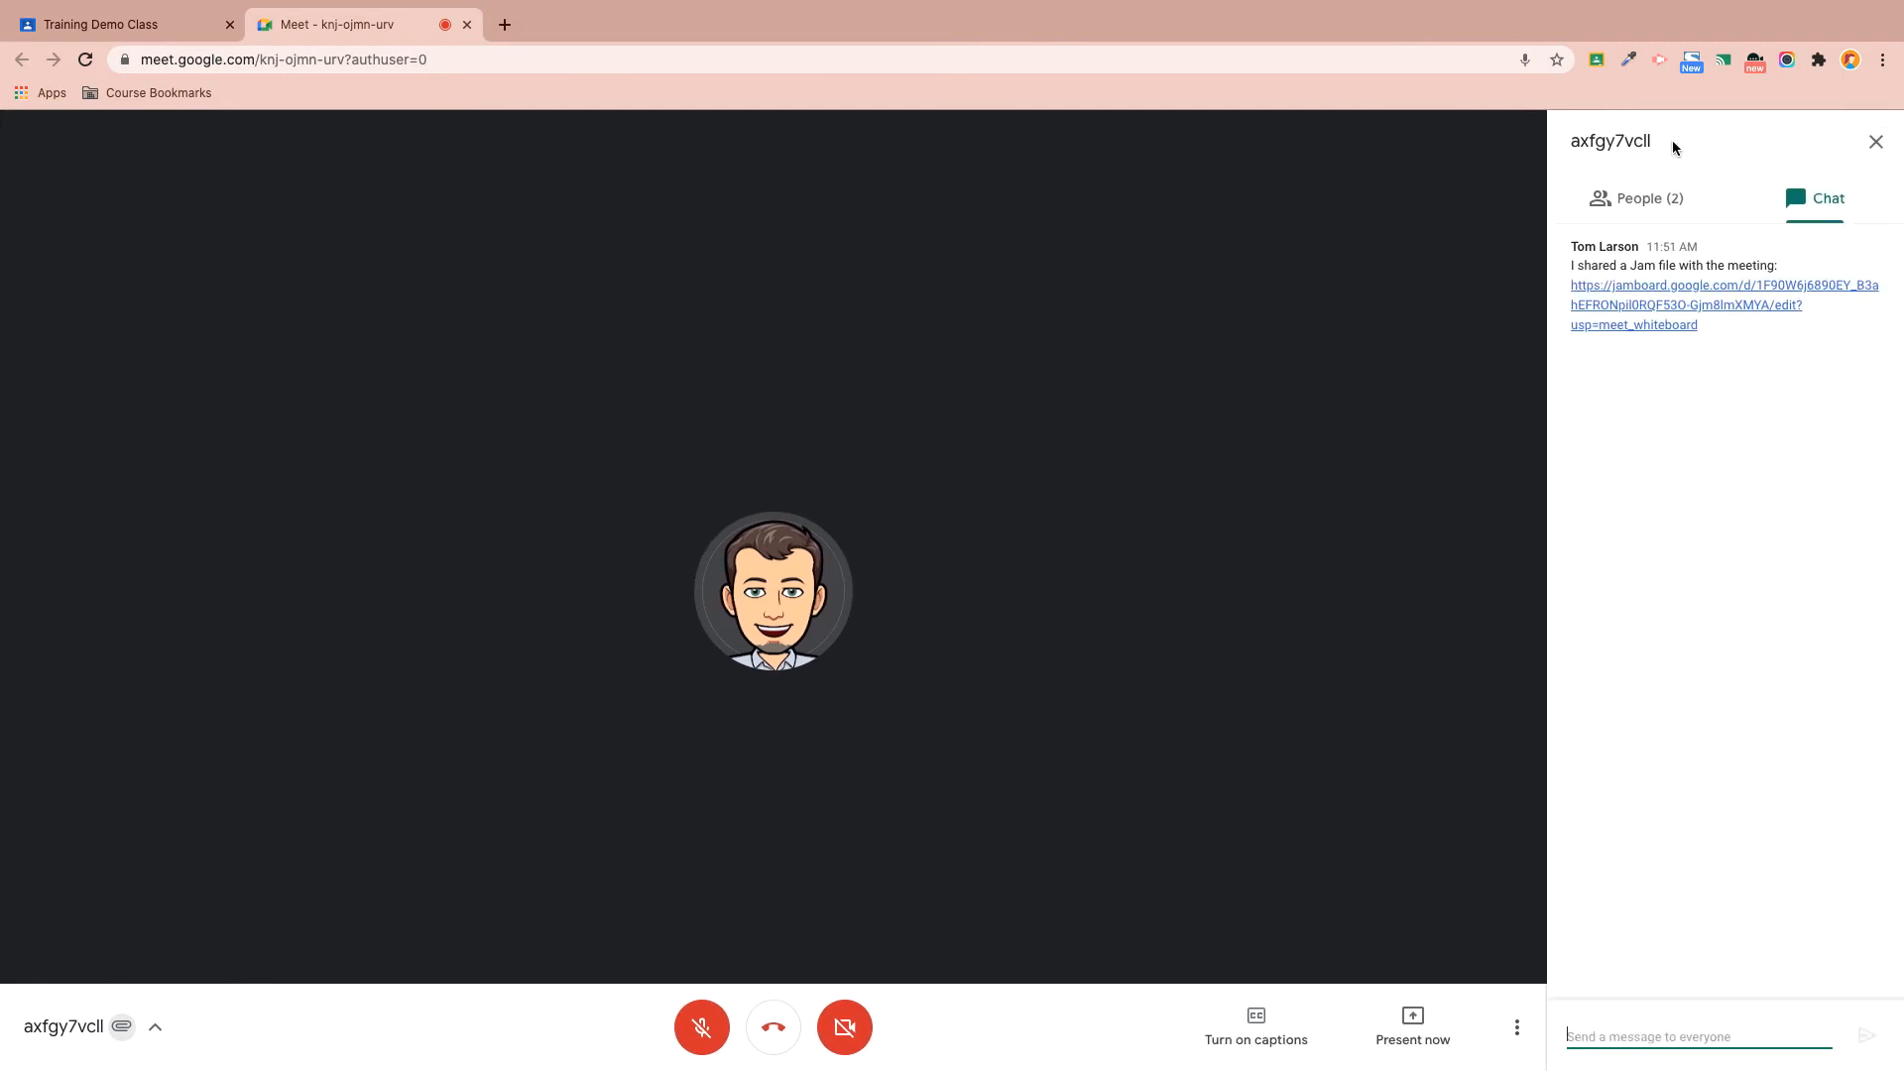
left_click(1874, 141)
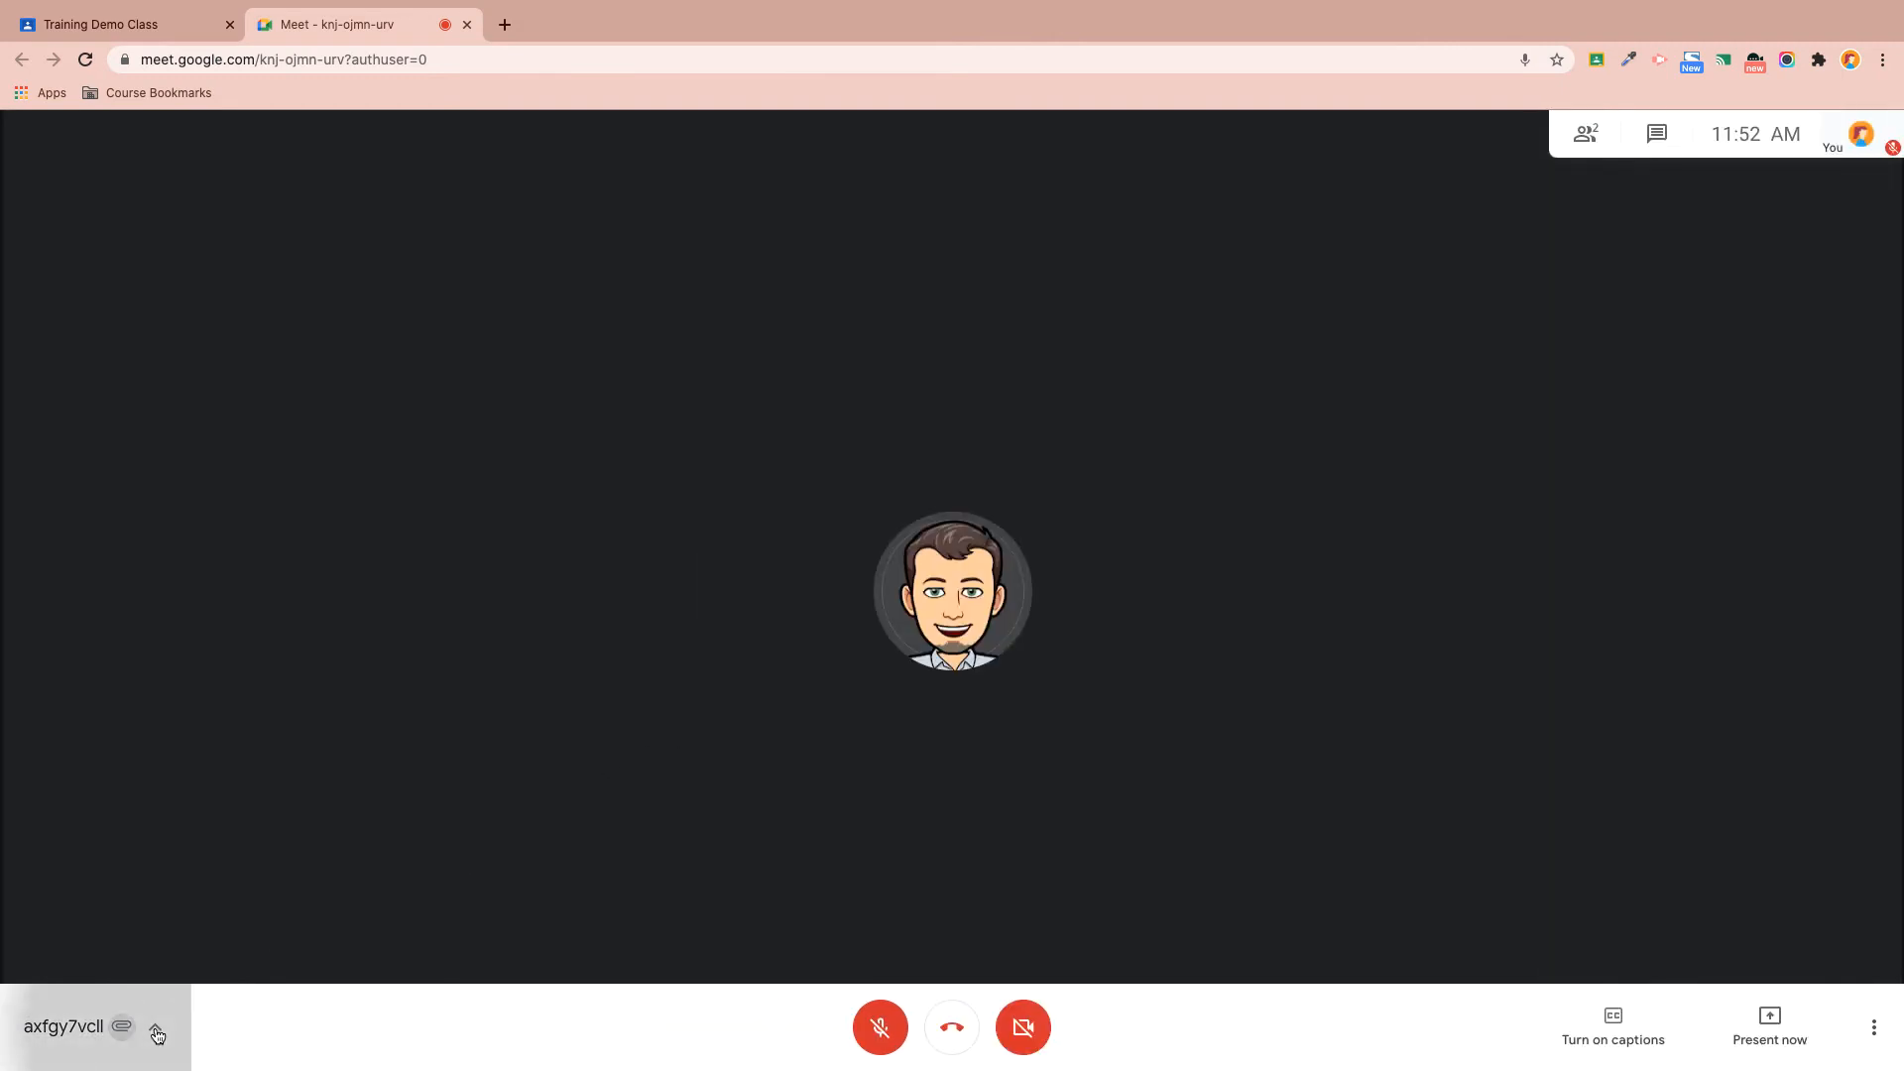
left_click(121, 1025)
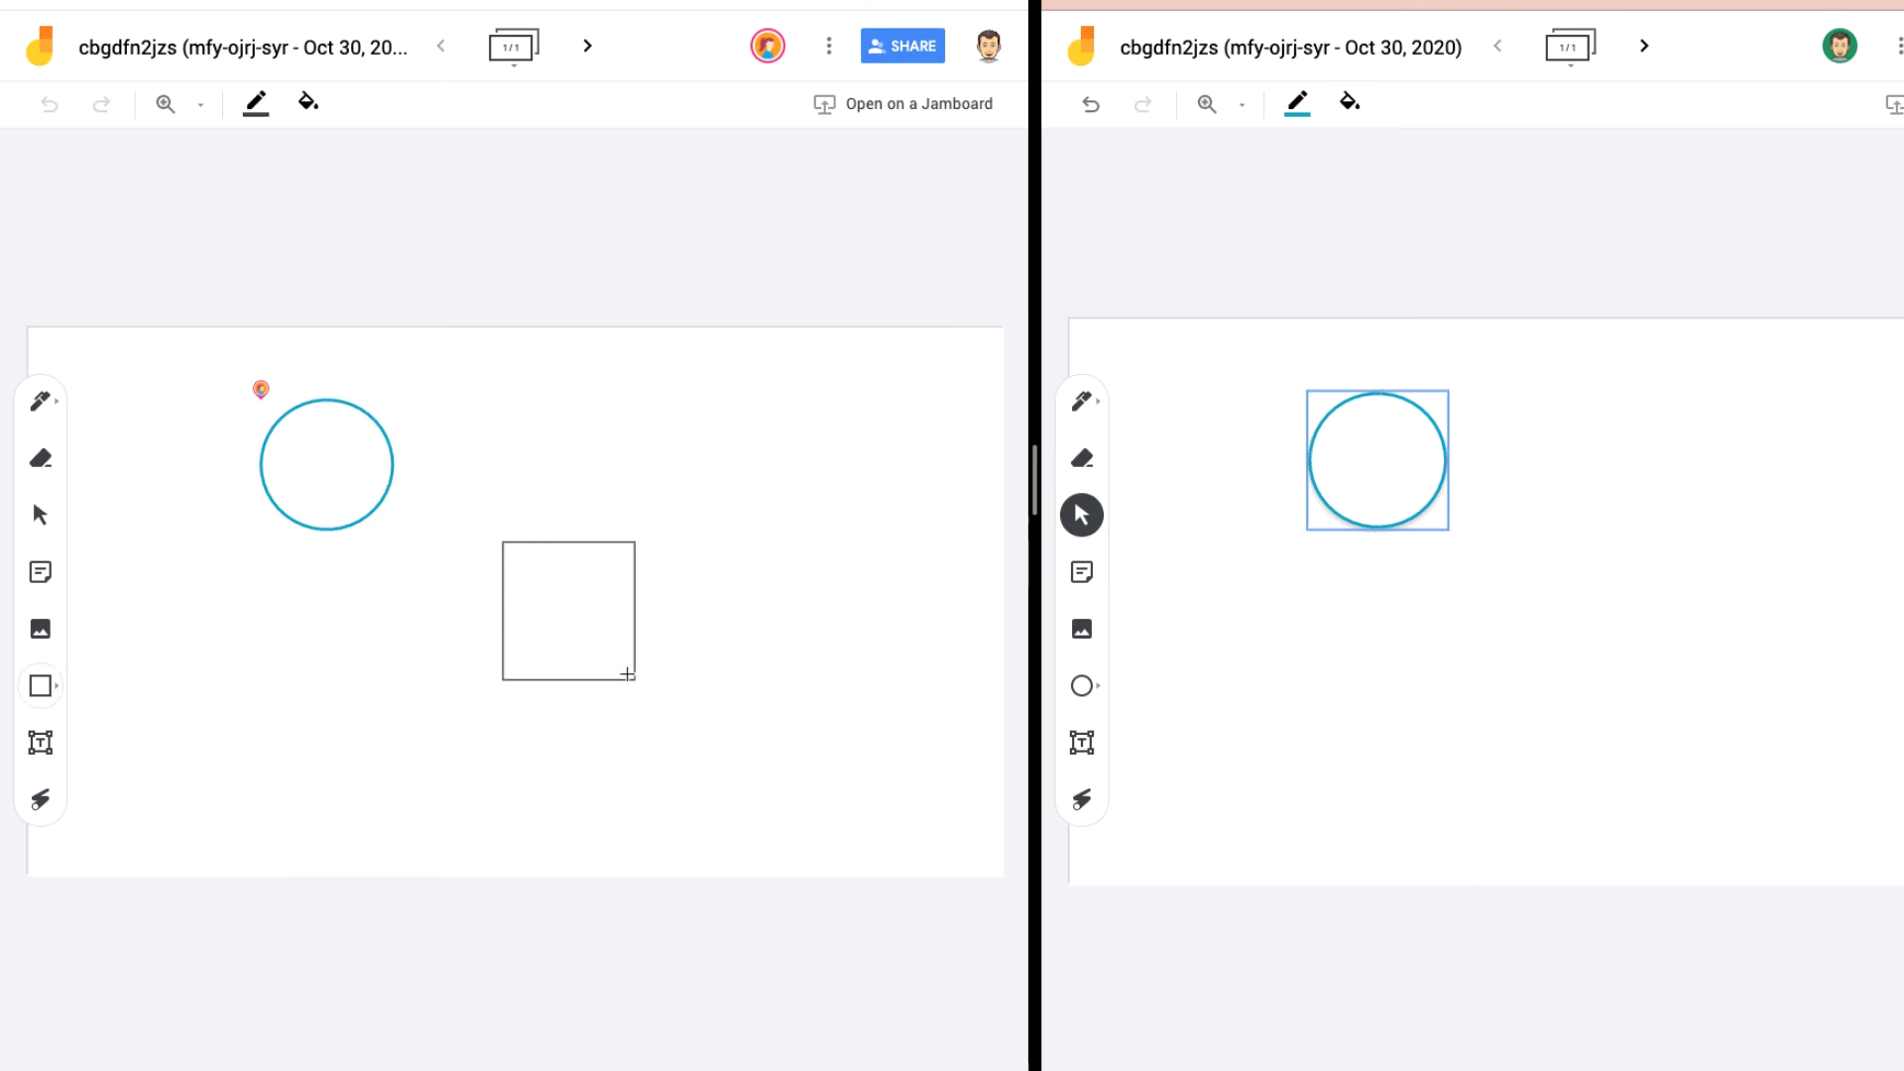
Draw a shape on the Jam frame that shows on both collaborators' boards
left_click(569, 611)
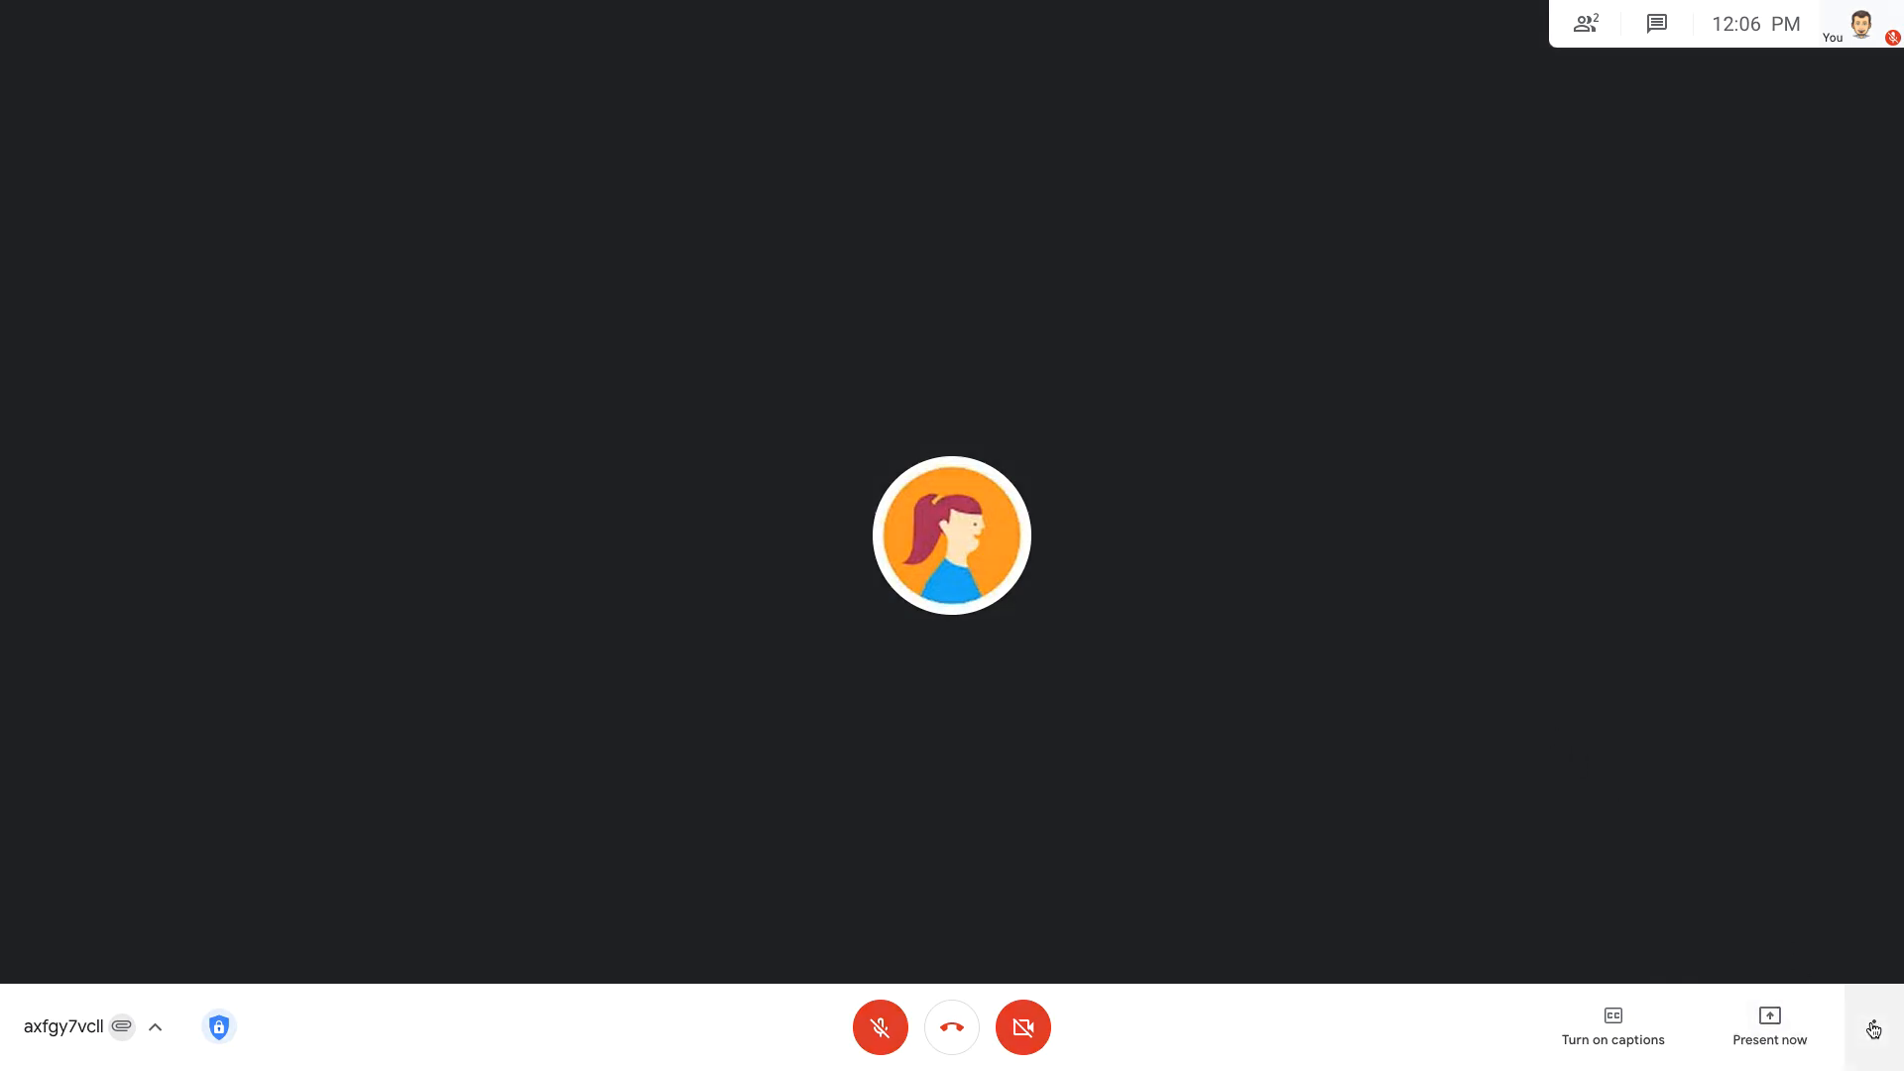
Open the Computer Parts Lesson Jam from Drive through the call's whiteboard option
left_click(1874, 1028)
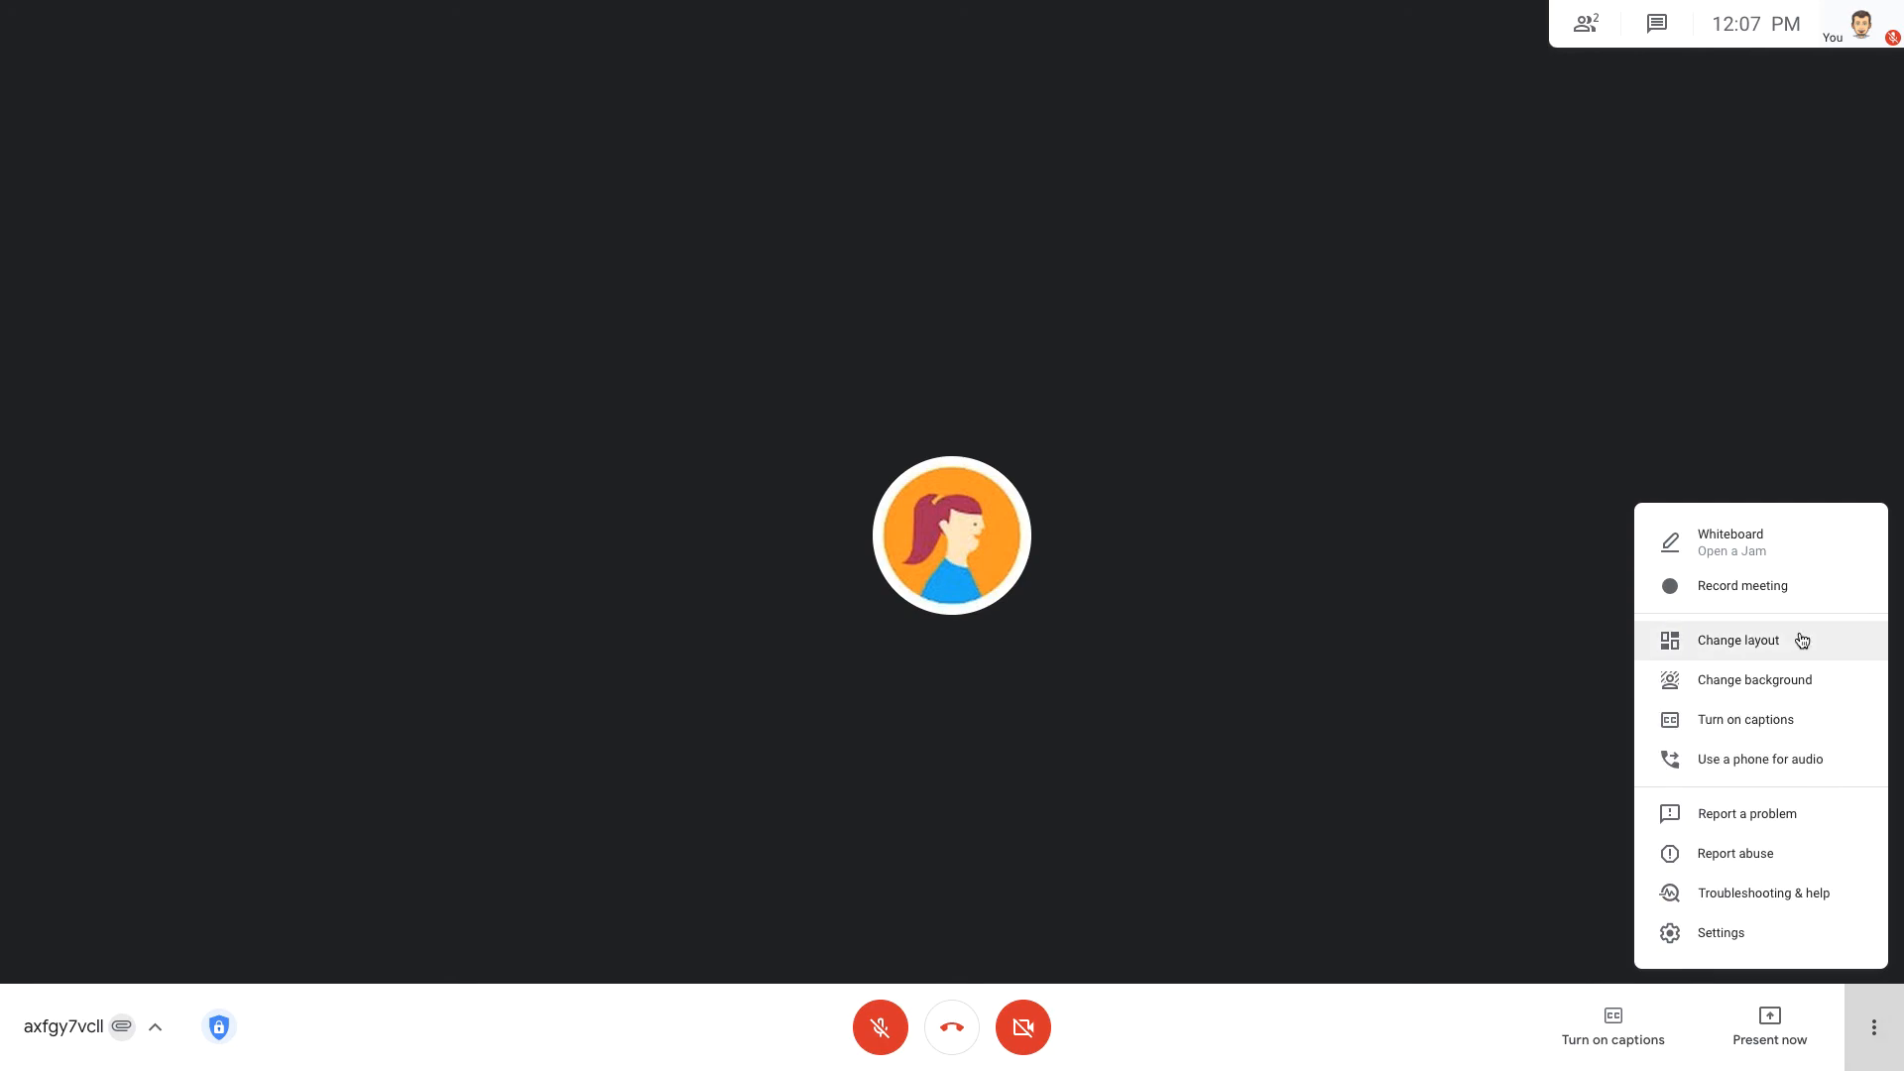
left_click(1727, 534)
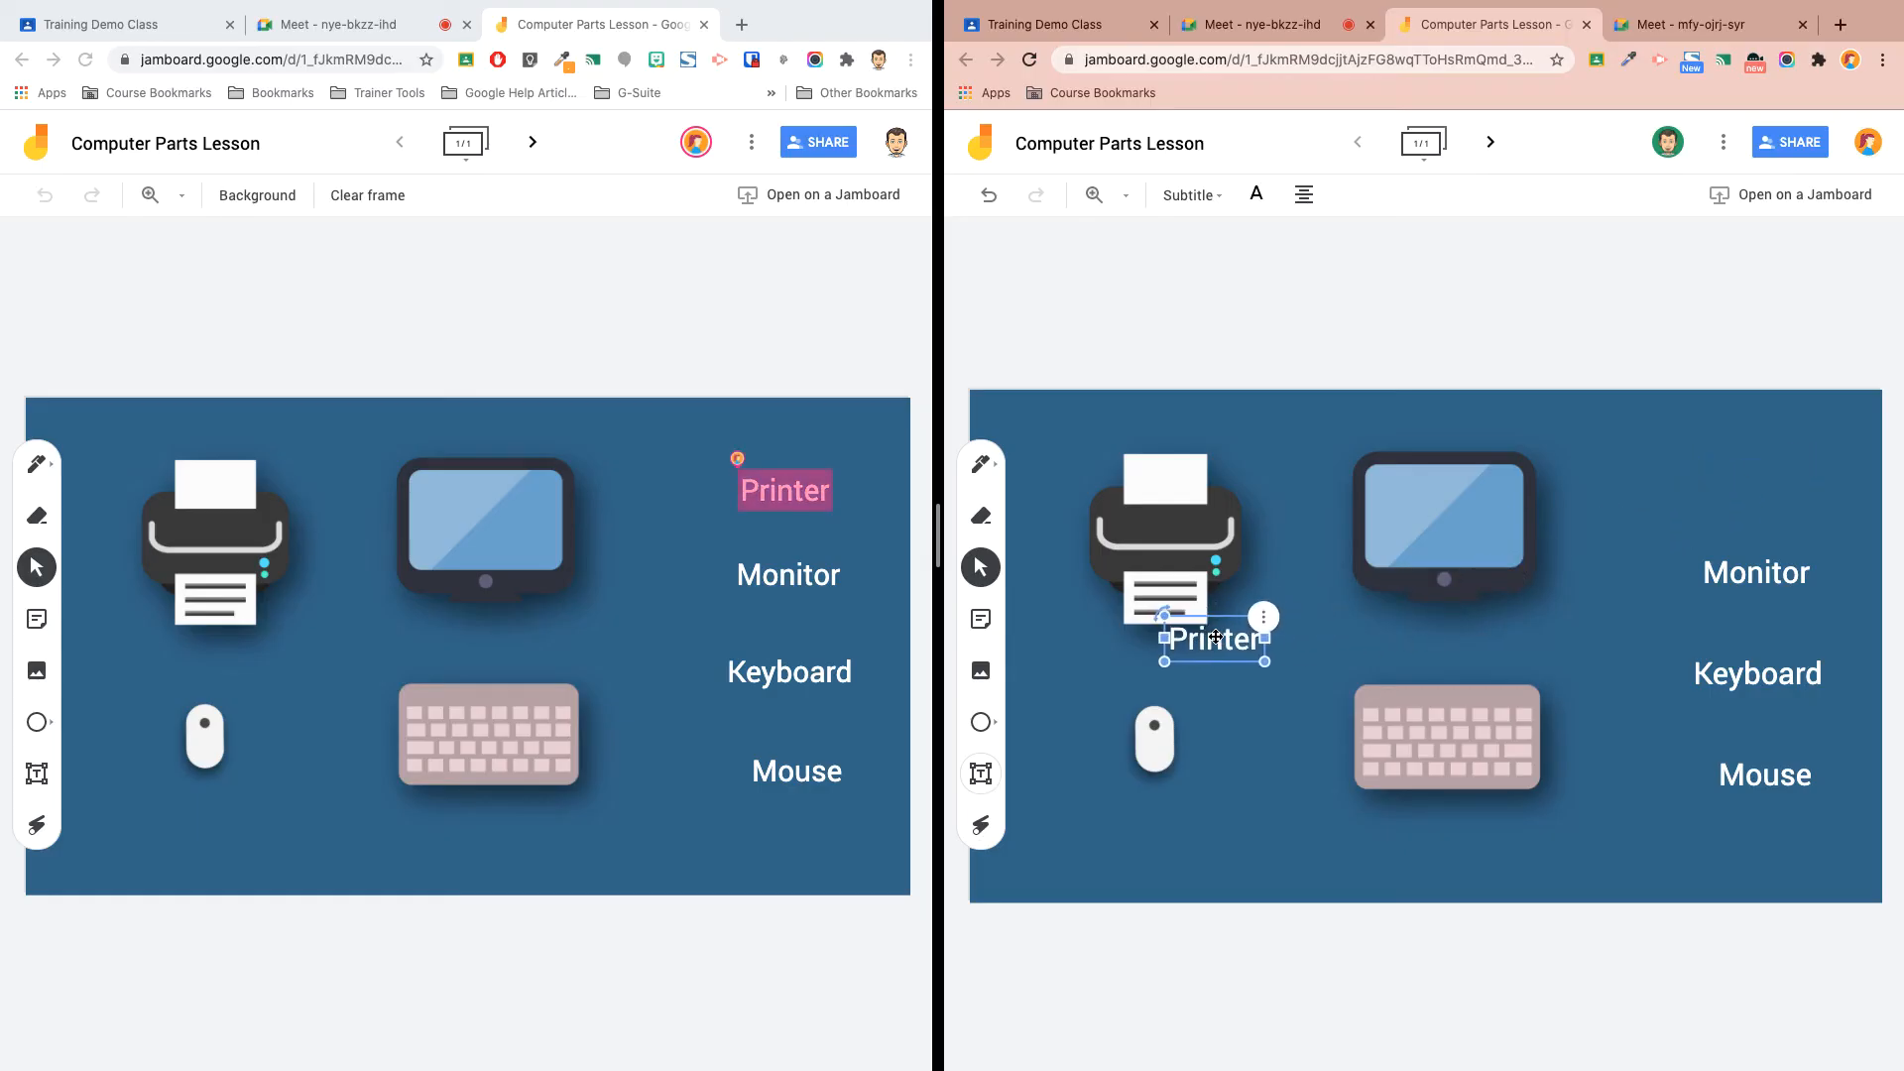
Drag the Printer and Mouse labels under their matching pictures
left_click_drag(1213, 637, 1160, 652)
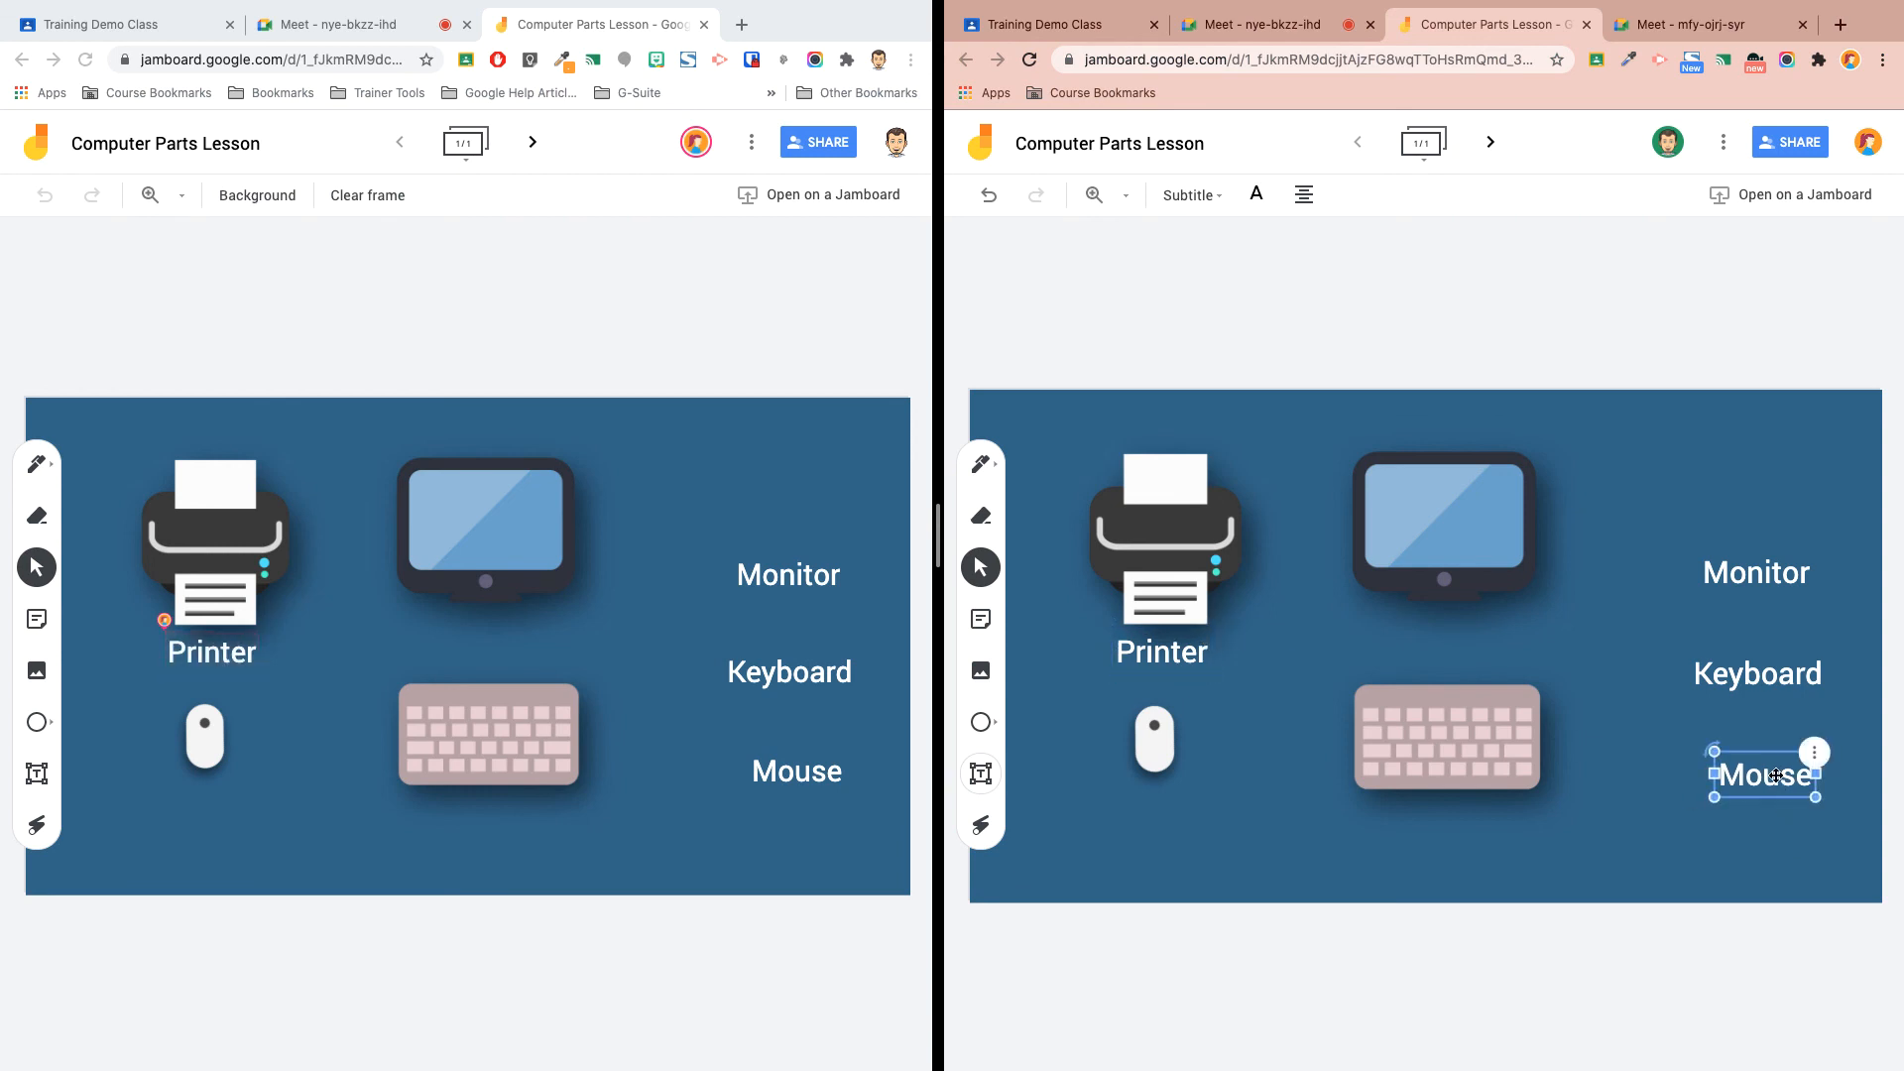
left_click_drag(1761, 773, 1152, 804)
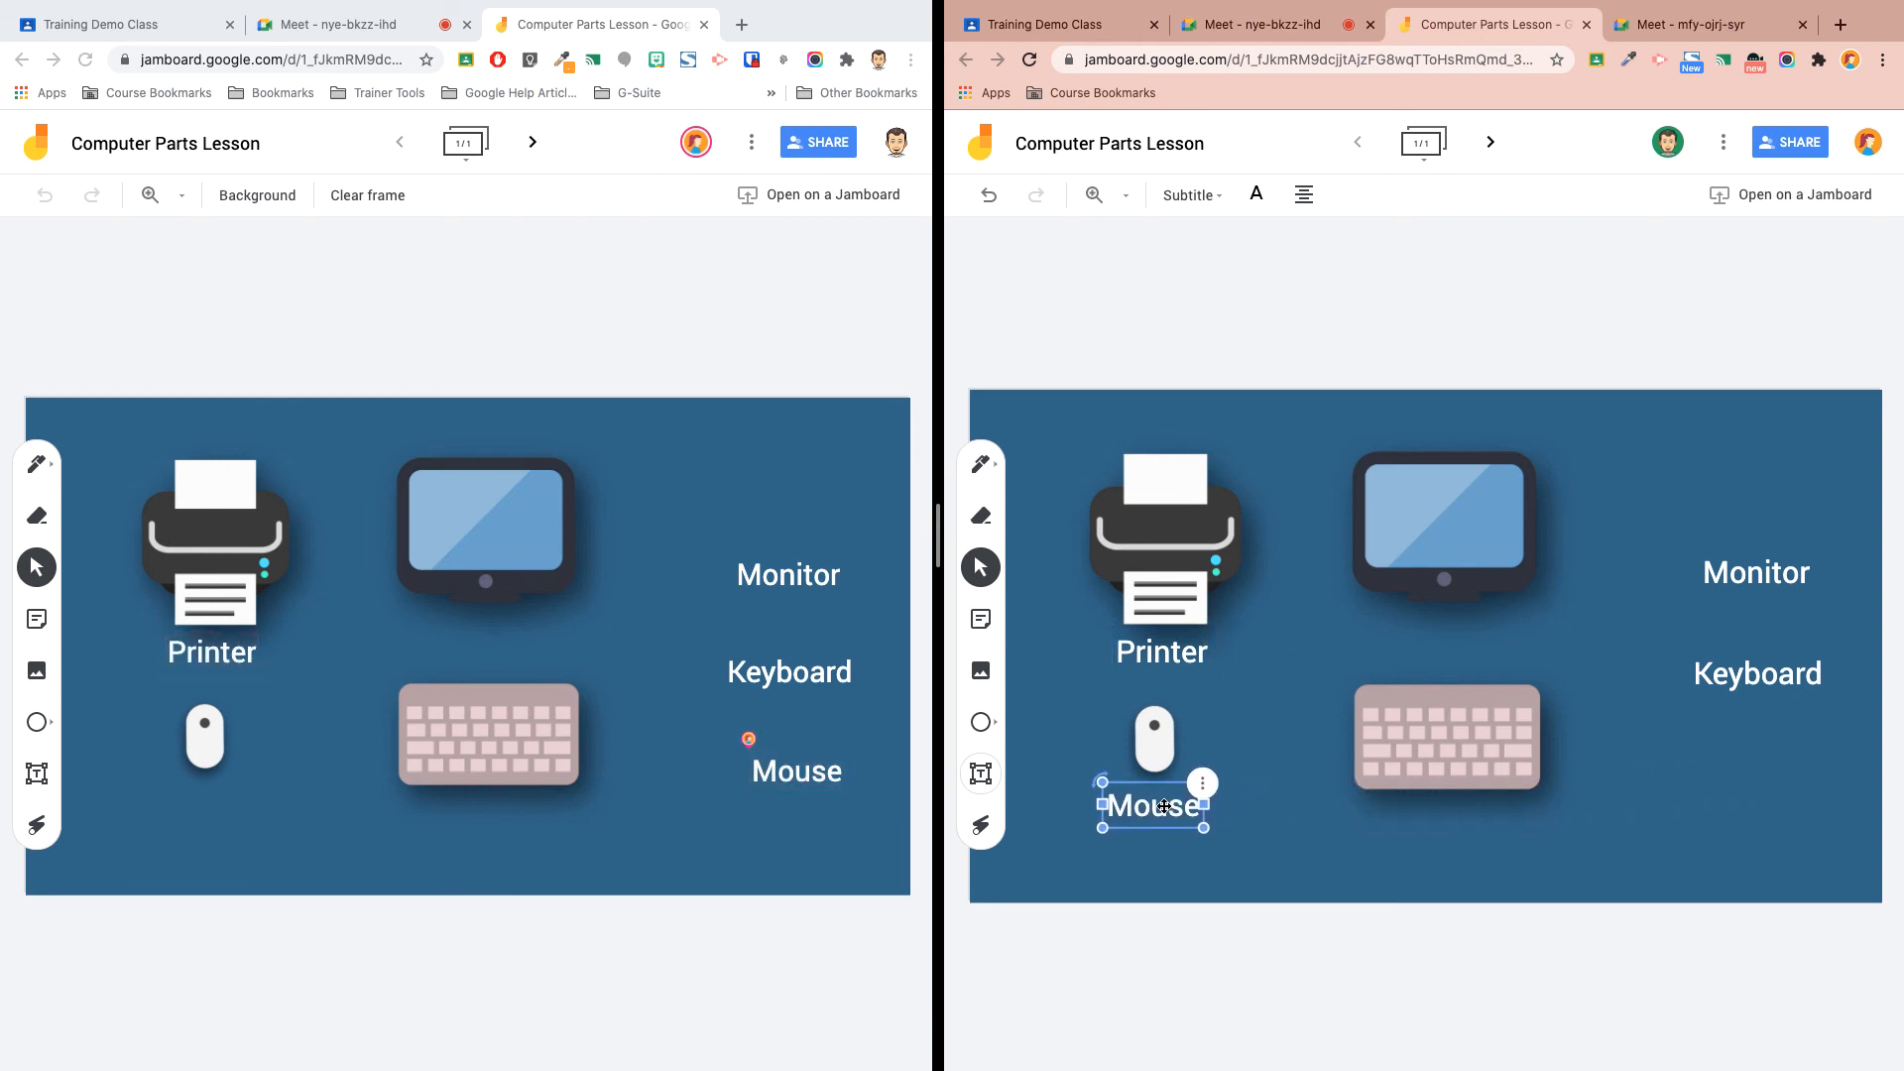